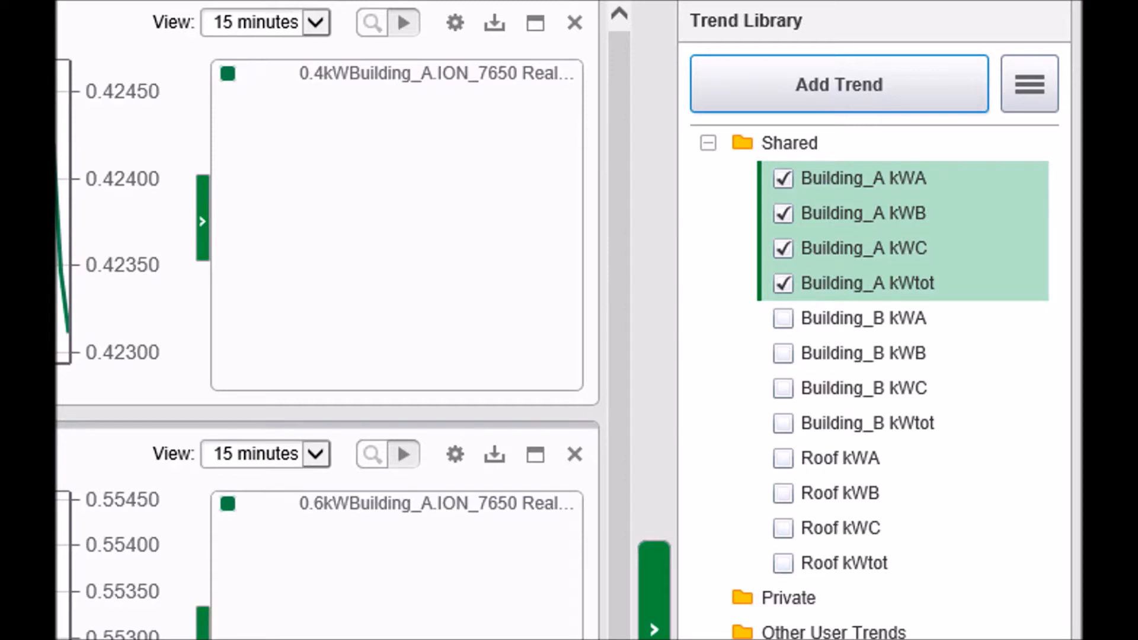
pyautogui.moveTo(1030, 454)
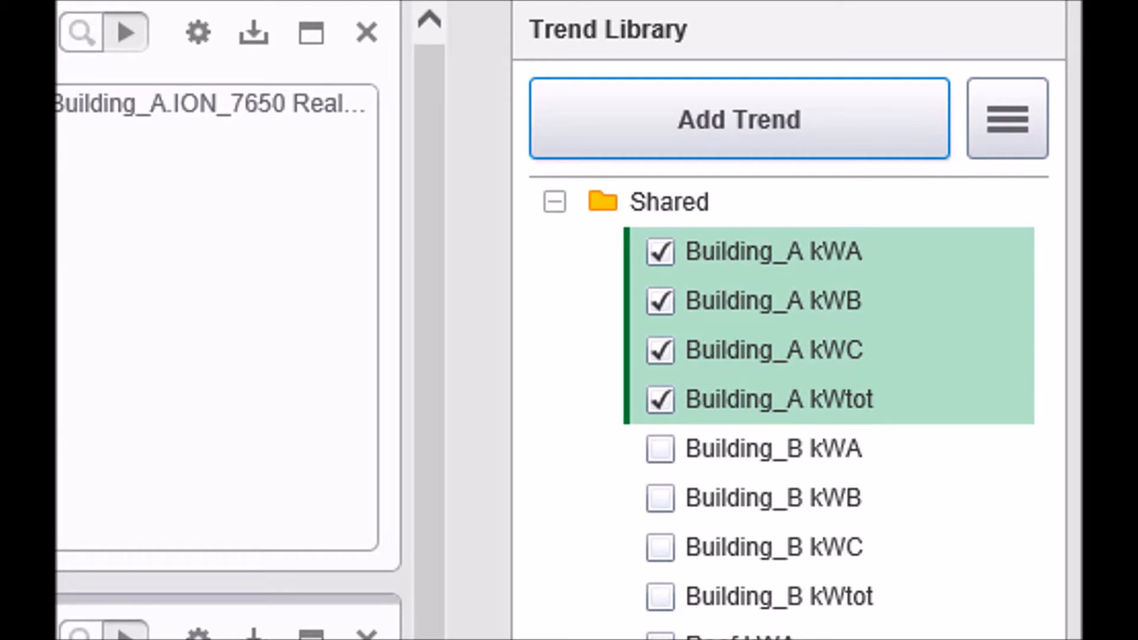
# Open the Building_A kWA trend in its own window from the Trend Library
pyautogui.rightClick(773, 251)
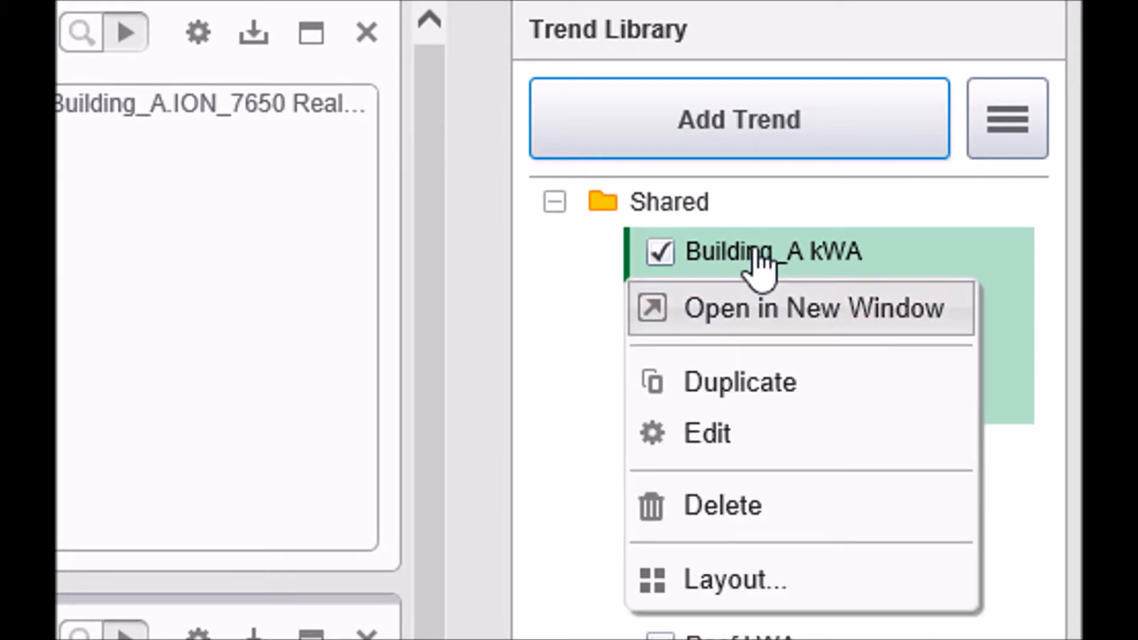
pyautogui.click(813, 308)
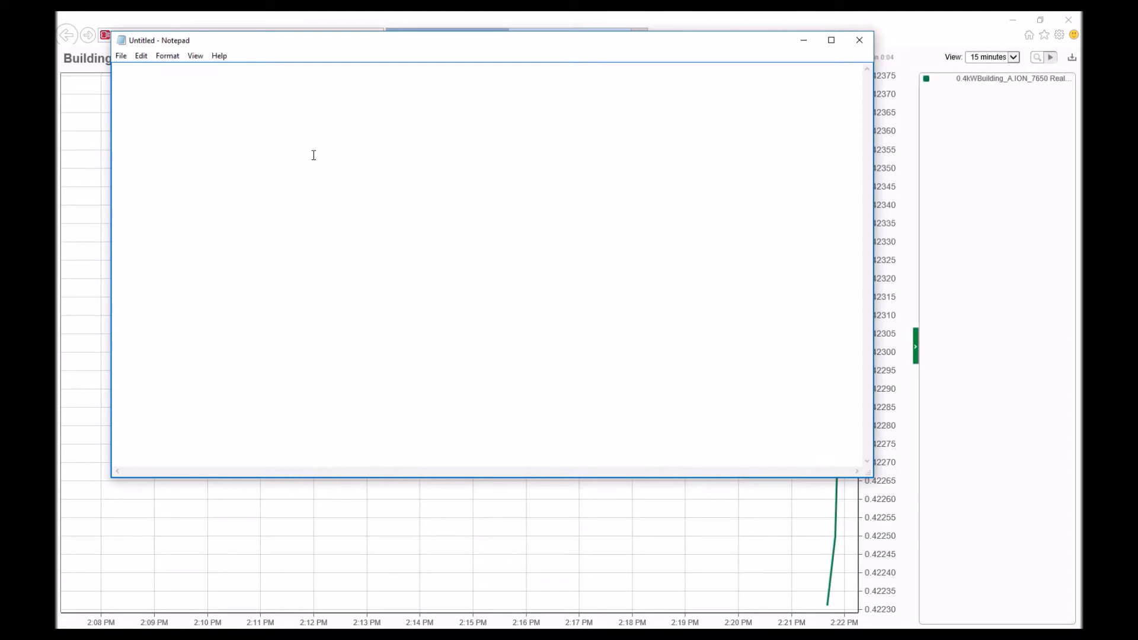
# Record the Building_A kWA trend URL in Notepad, labelled Building A Power A
pyautogui.write('http://localhost/Trends/home/index/082a259e-11b7-4959-aa64-89289dcb16df')
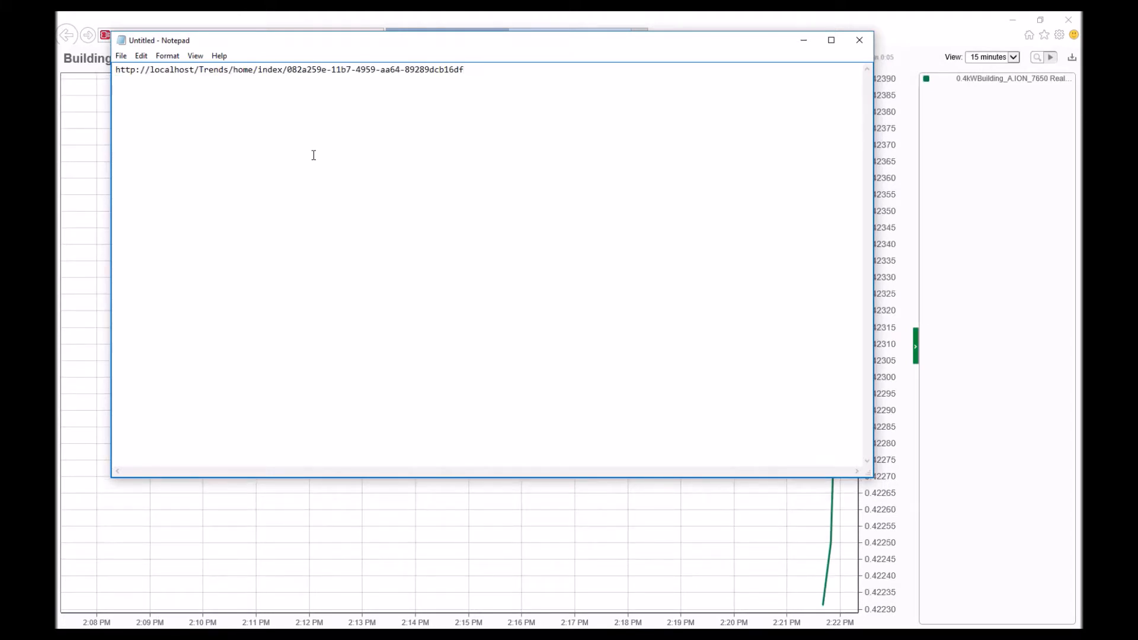
pyautogui.write('Building')
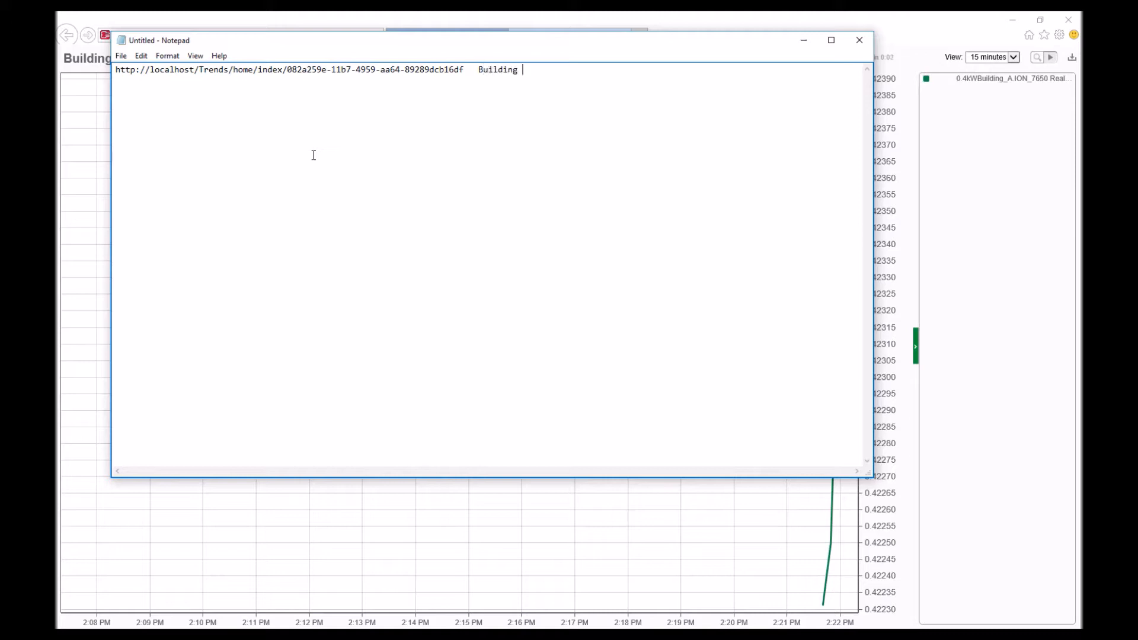
pyautogui.write('A Power')
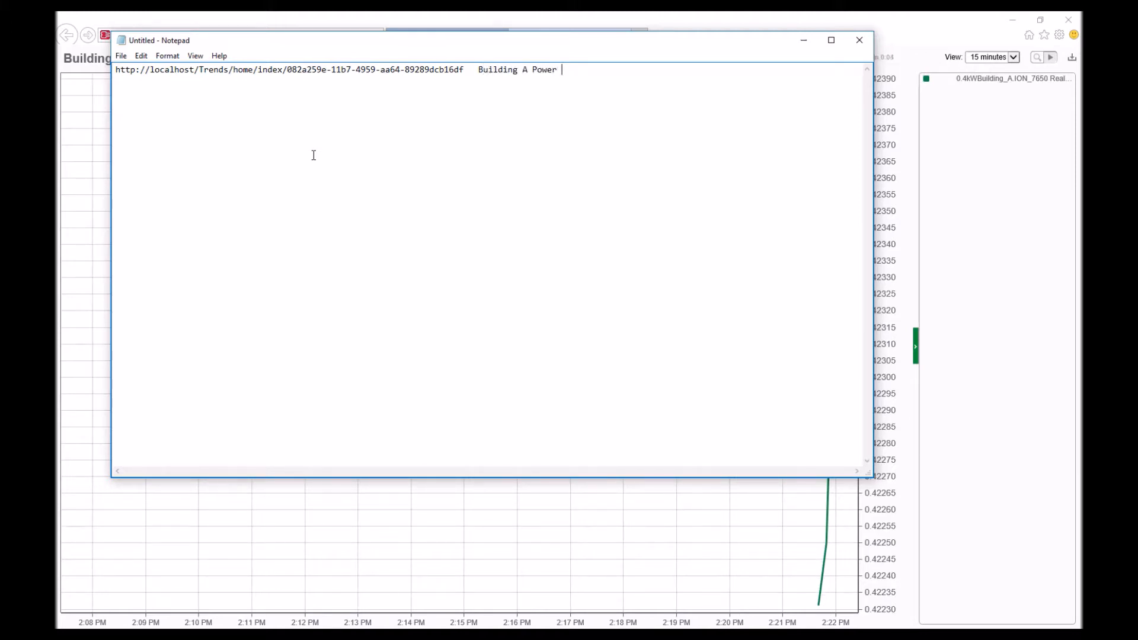
pyautogui.write('A')
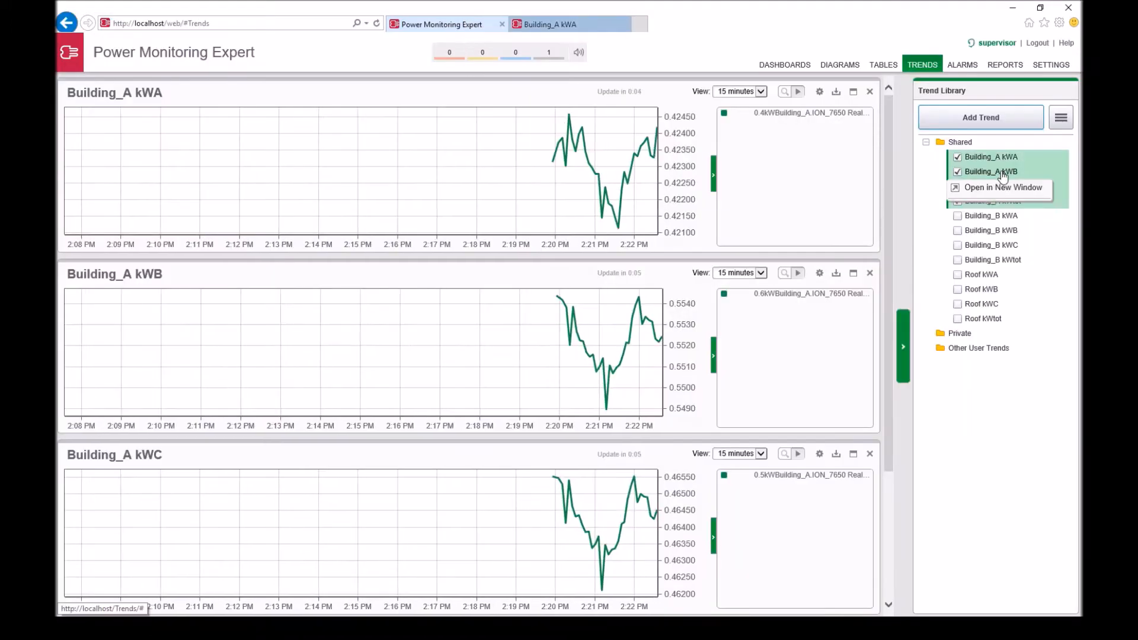
# Add the remaining Building_A trend URLs with labels through Building A Power C and Tot, then return to the main page
pyautogui.click(1003, 187)
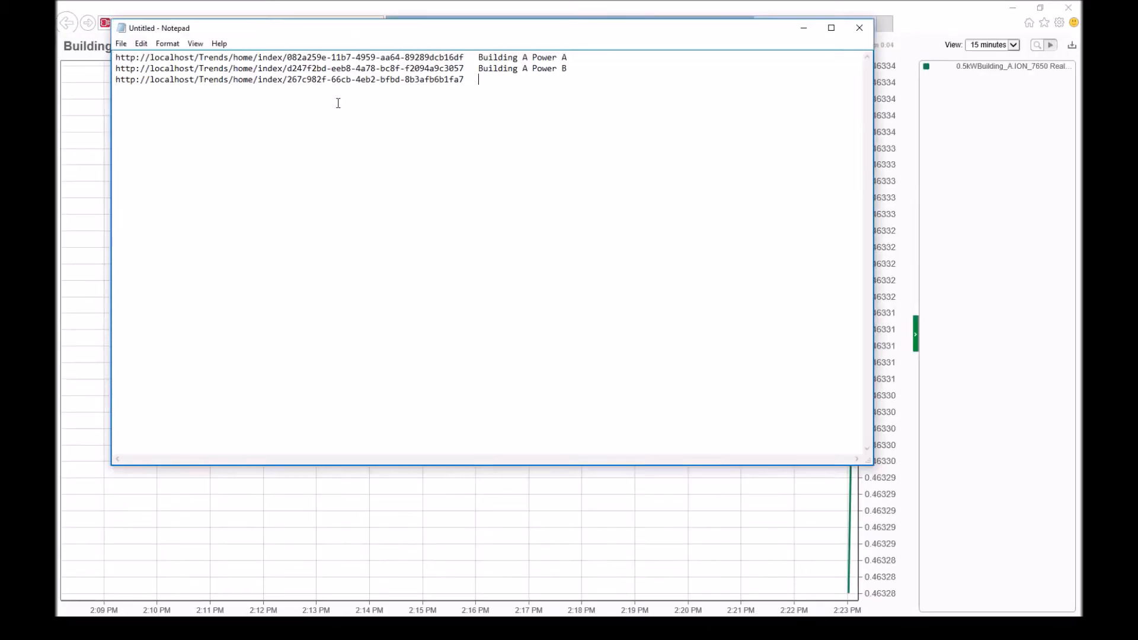
pyautogui.write('Building A Power C')
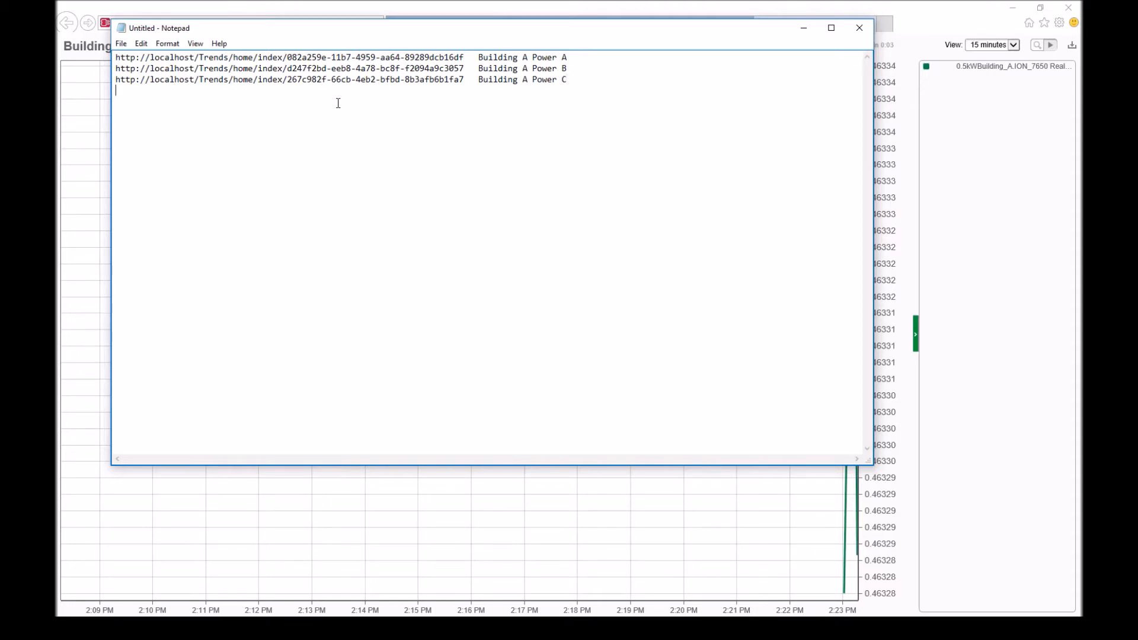
pyautogui.click(859, 27)
pyautogui.write('http://localhost/Trends/home/index/c5ab8a30-48bc-415f-8ad7-980e5f2a522d   Building A Power Tot')
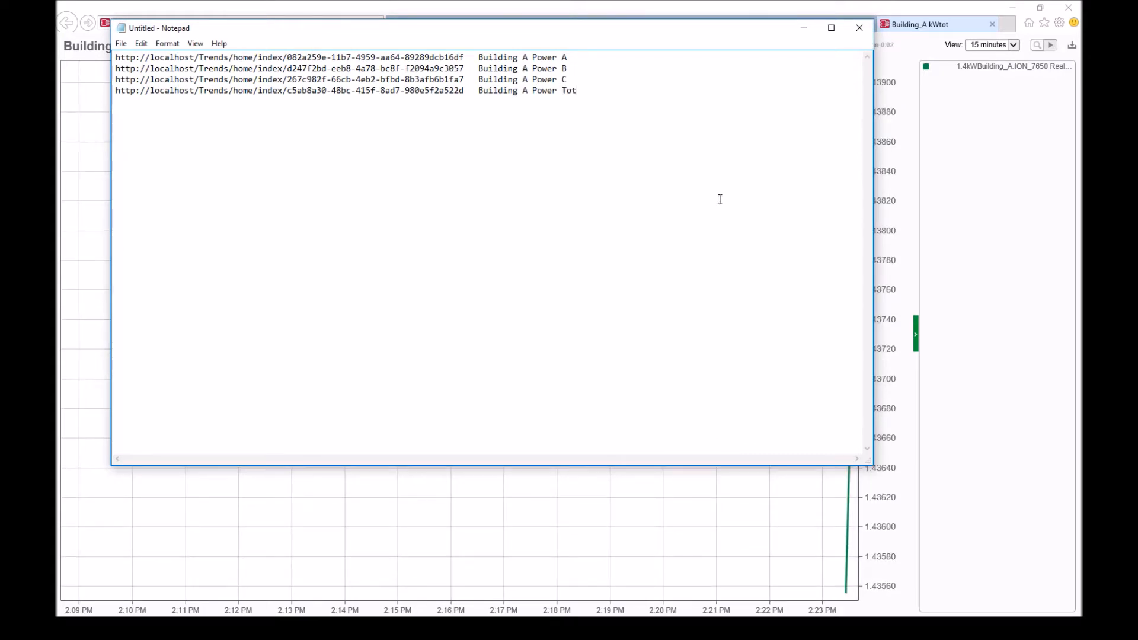
pyautogui.click(860, 28)
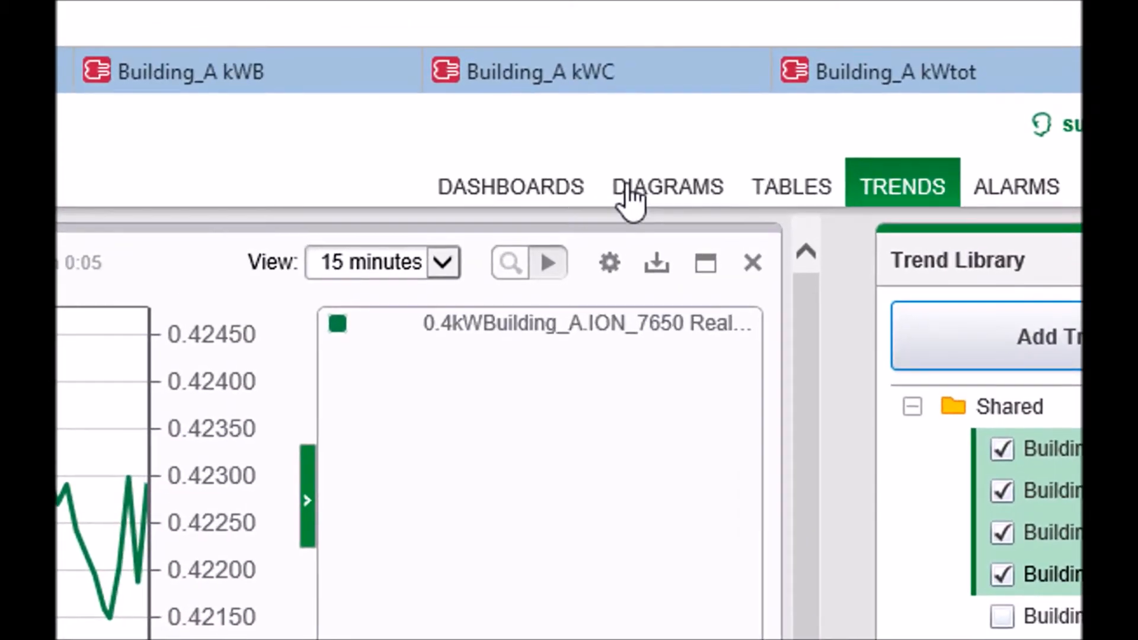
# Create a new dashboard named Building A Power Trends from the Dashboards area
pyautogui.click(510, 187)
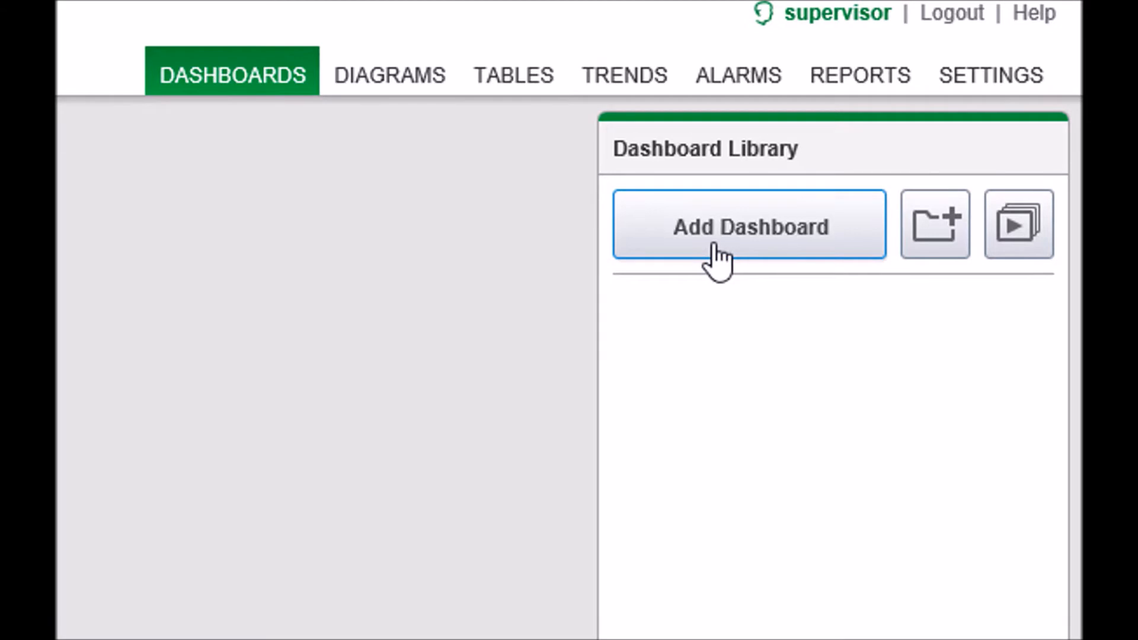
pyautogui.click(750, 224)
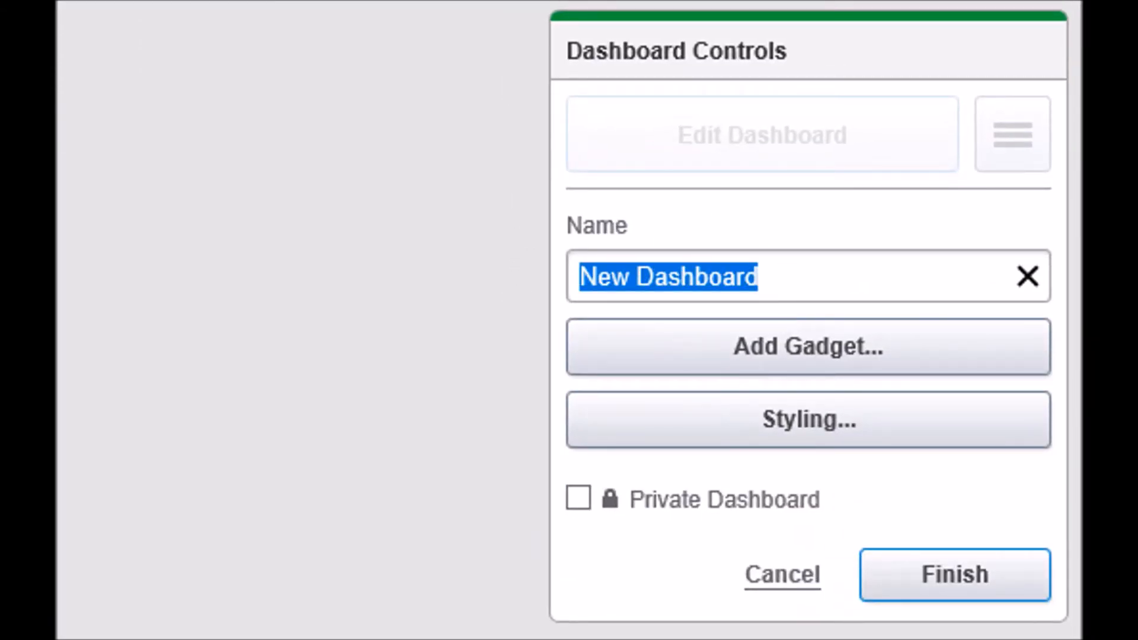
pyautogui.write('Building')
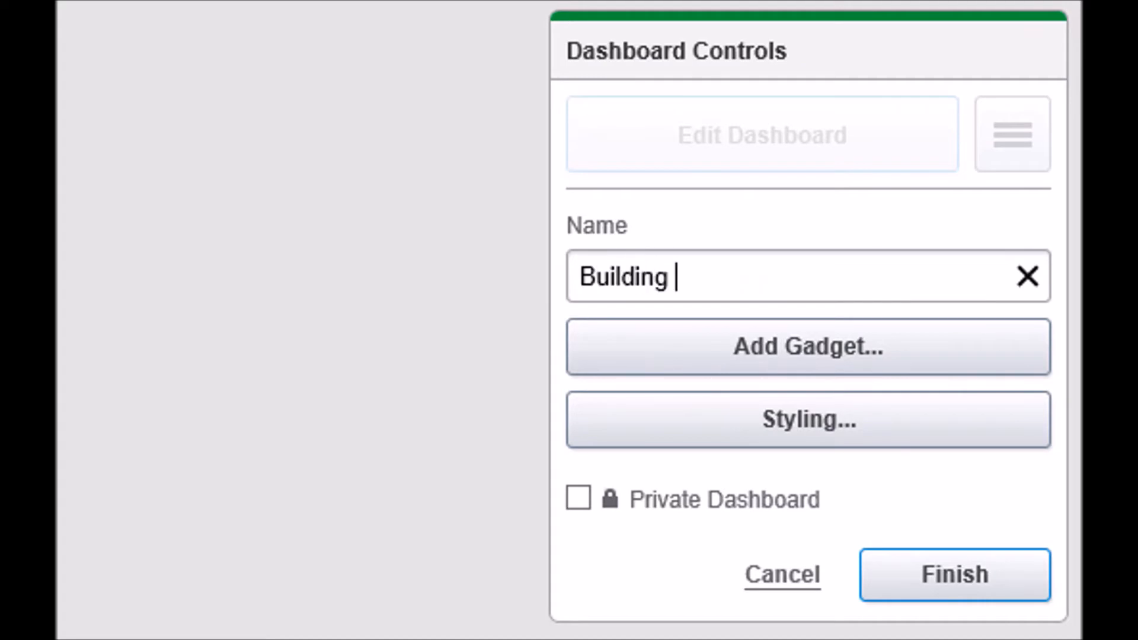
pyautogui.write('A Power')
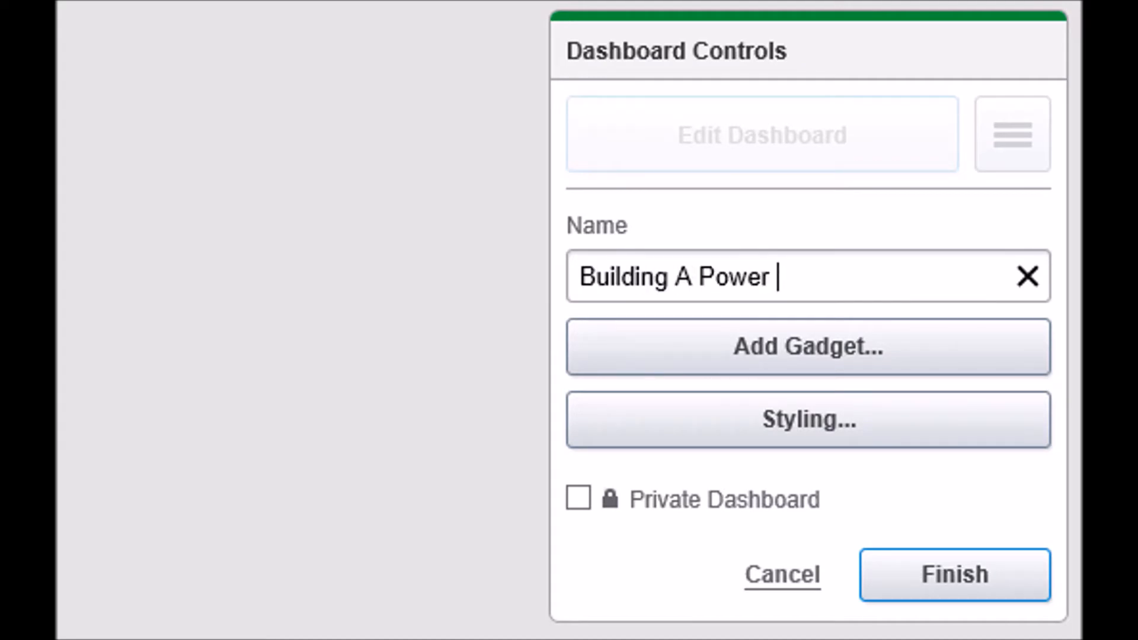
pyautogui.write('Trend')
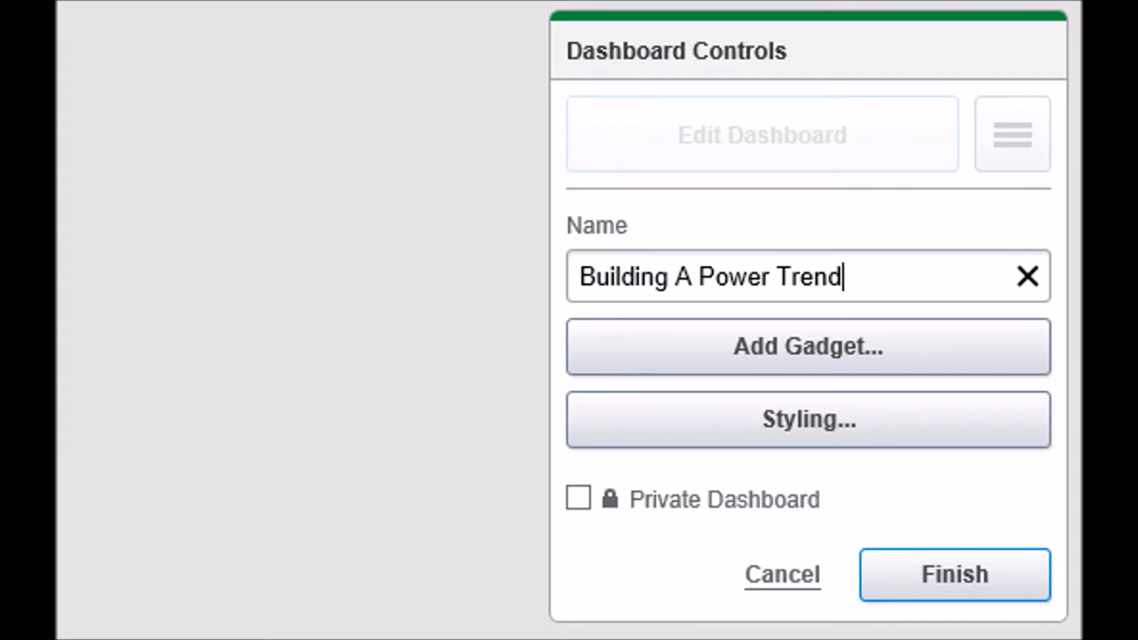
pyautogui.write('s')
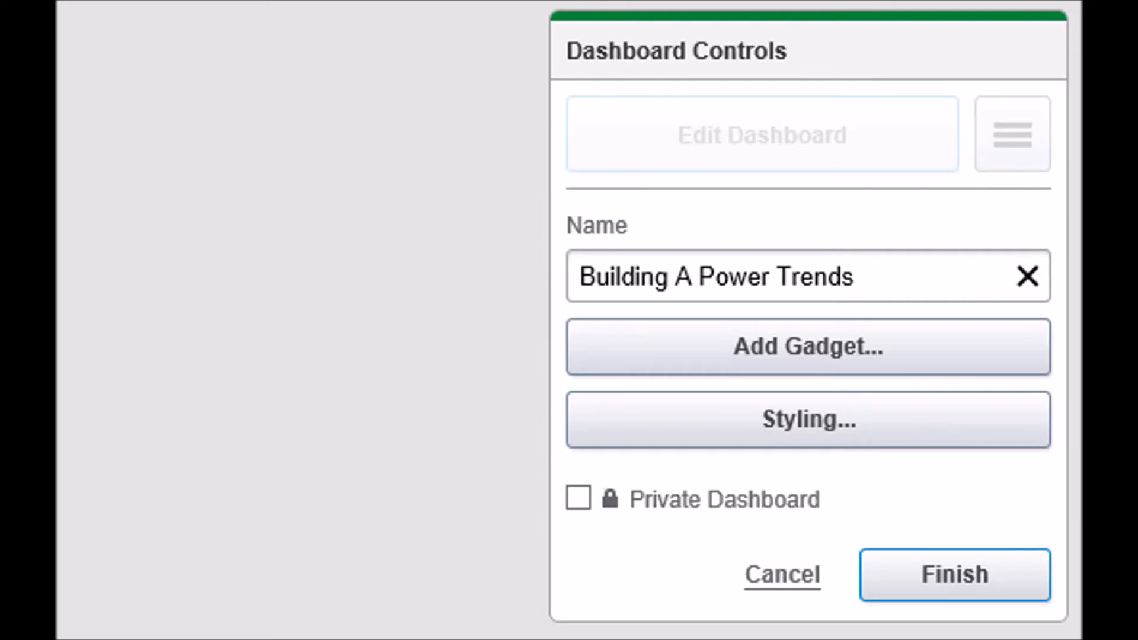
# Add a Web Viewer gadget titled Power Phase A and proceed to its content settings
pyautogui.click(806, 346)
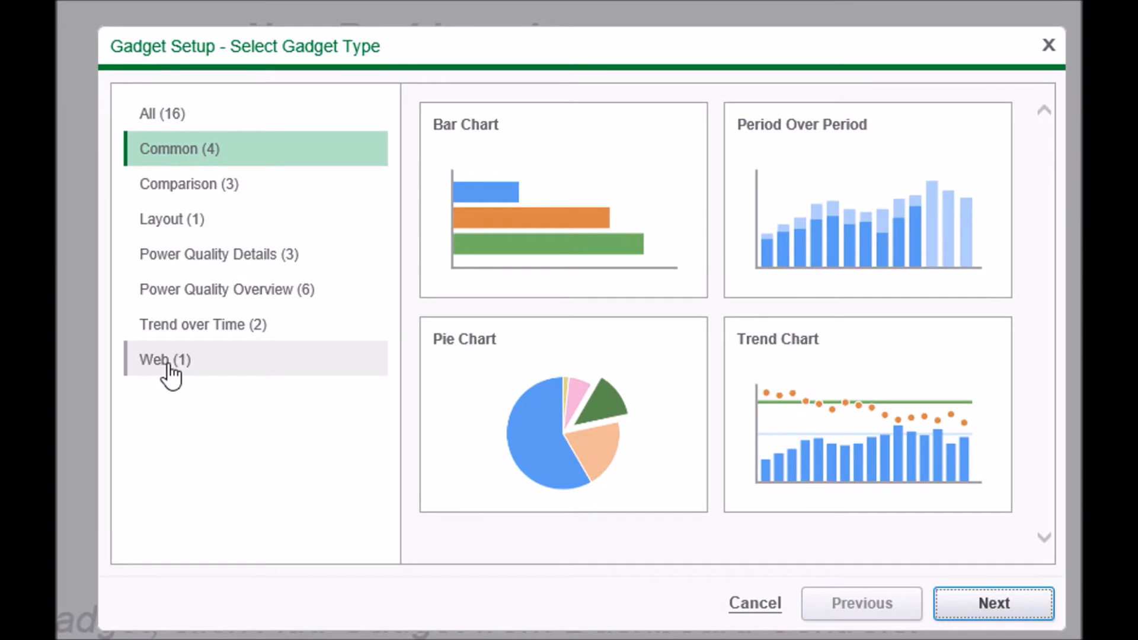
pyautogui.click(164, 359)
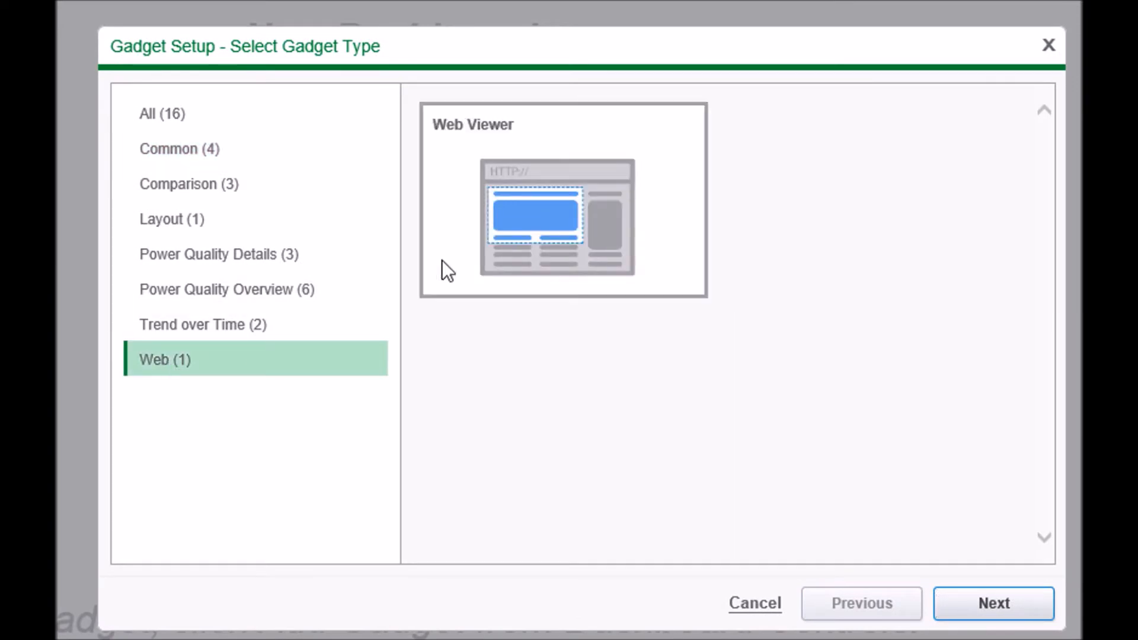
pyautogui.click(994, 603)
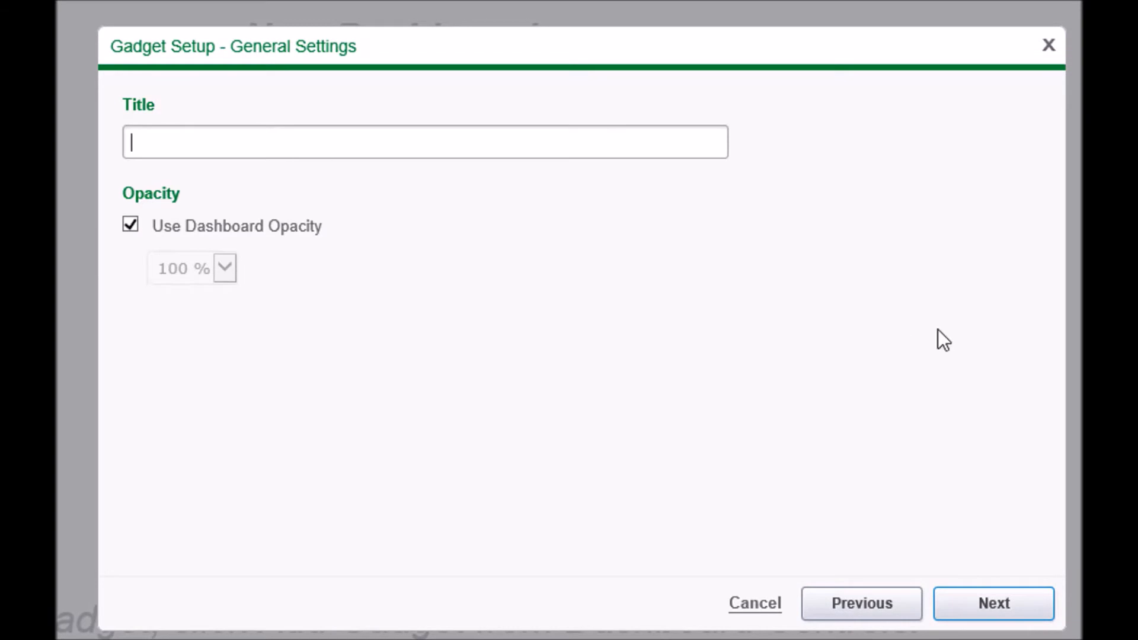
pyautogui.moveTo(719, 322)
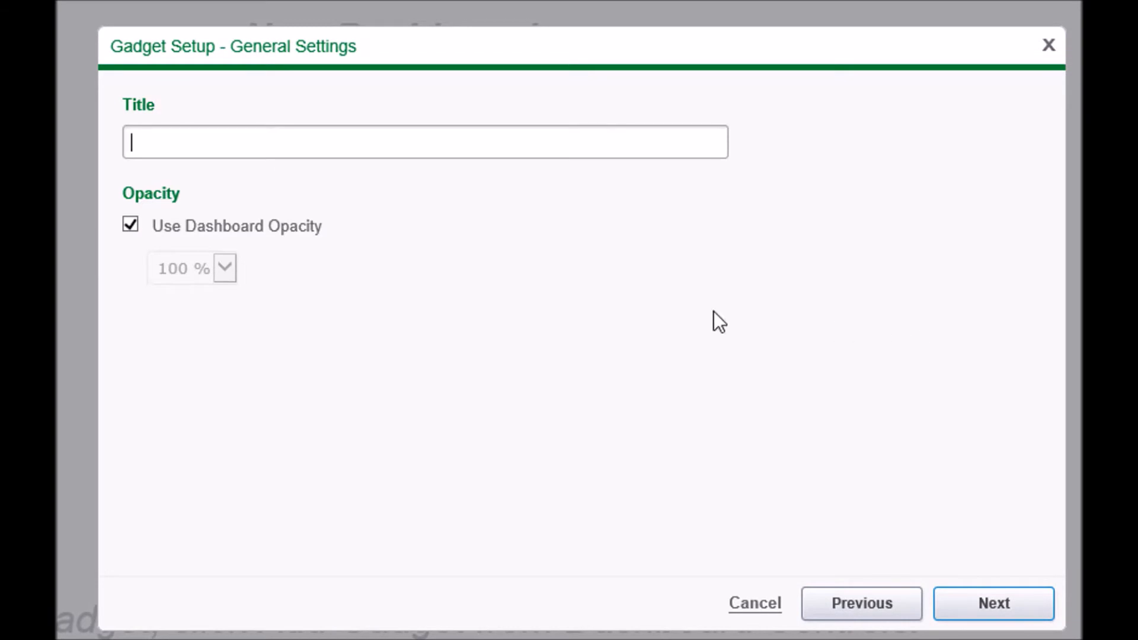
pyautogui.write('Power')
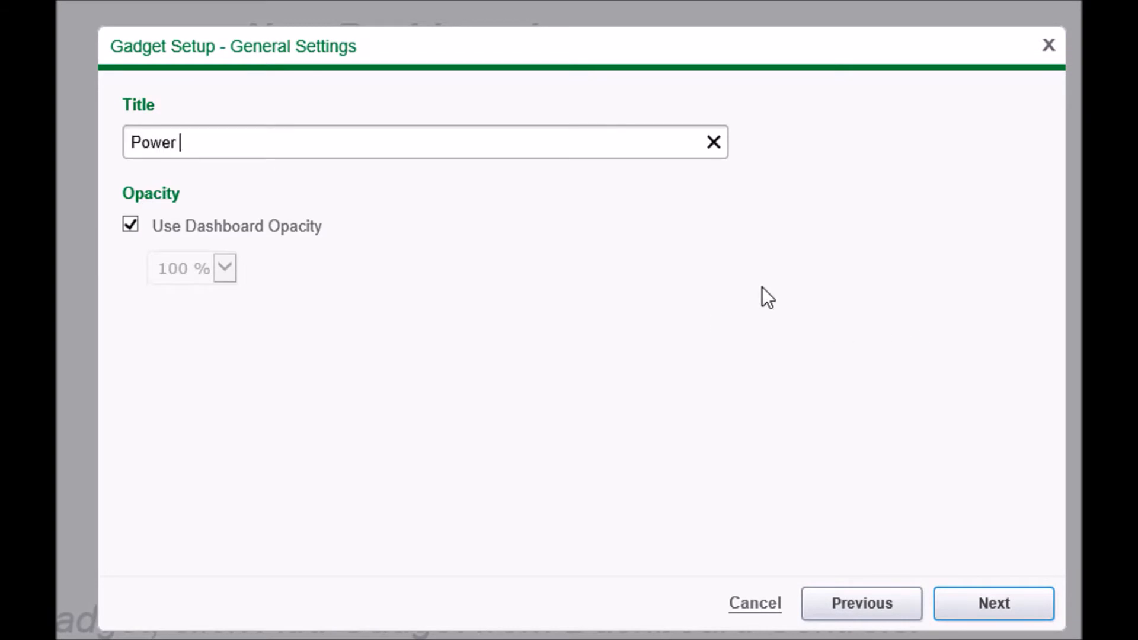
pyautogui.write('P')
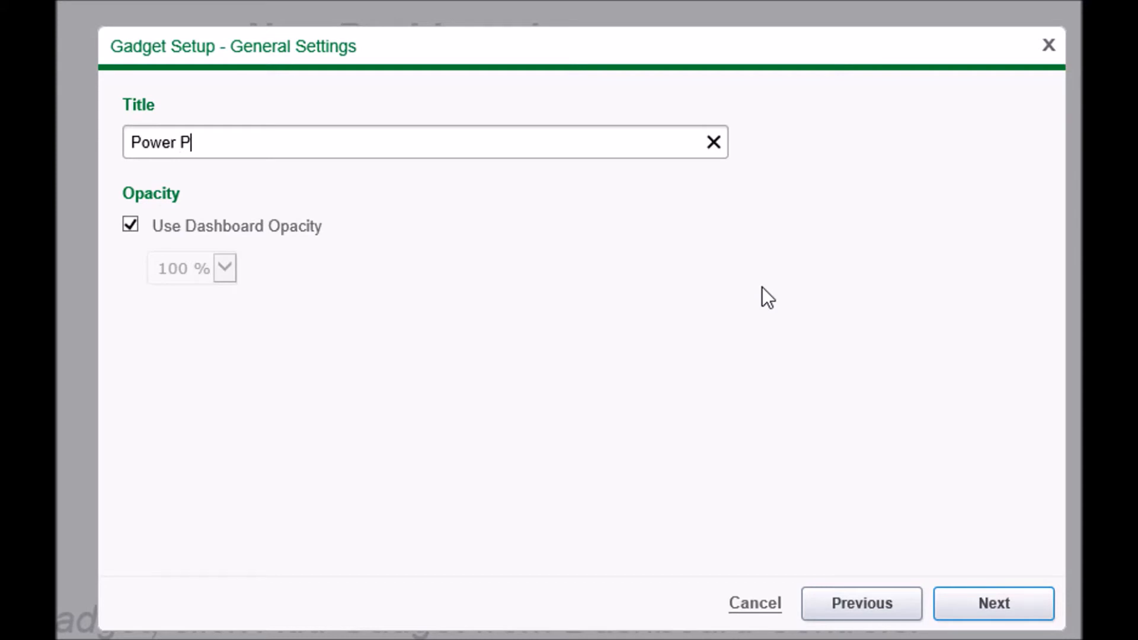
pyautogui.write('hase A')
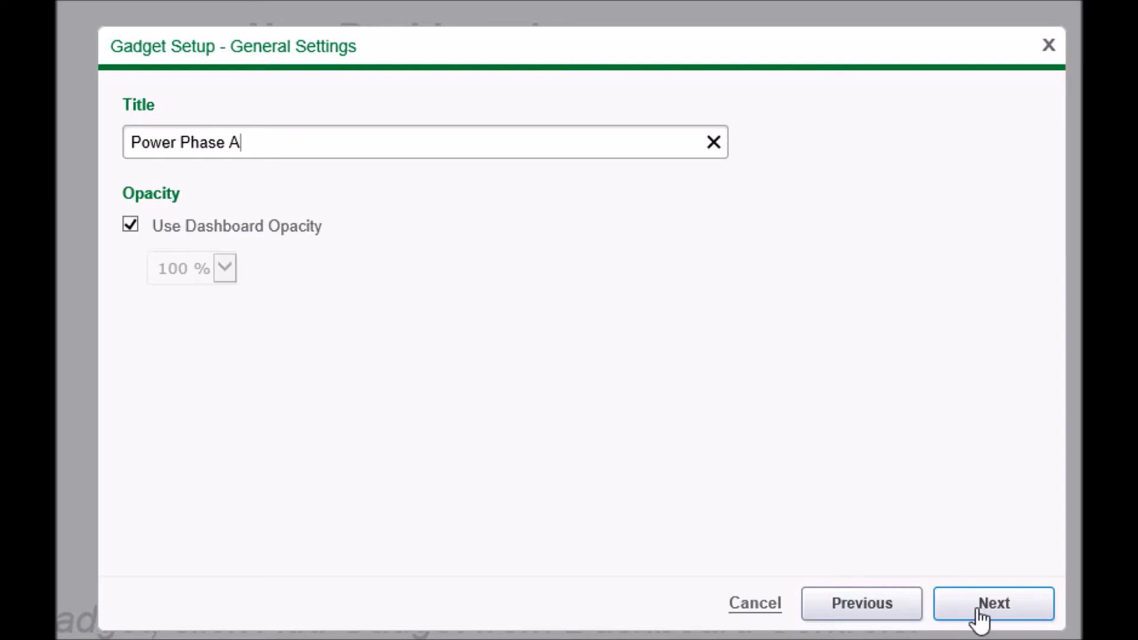
pyautogui.click(993, 603)
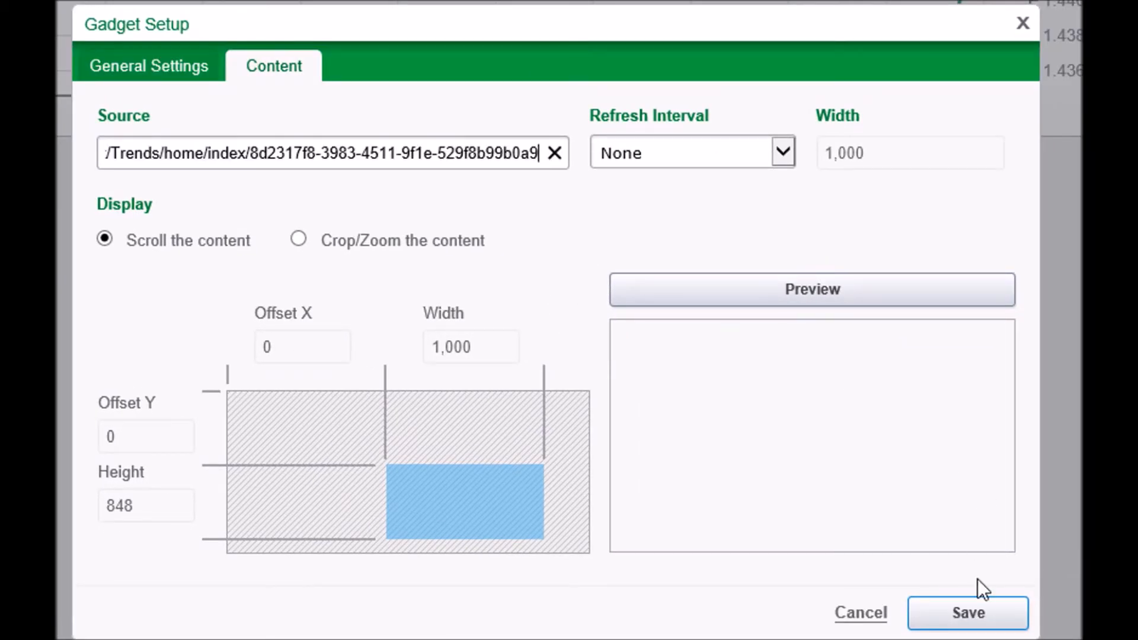
# Save the Power Phase A gadget with the Building_A kWA trend URL as its source
pyautogui.click(968, 613)
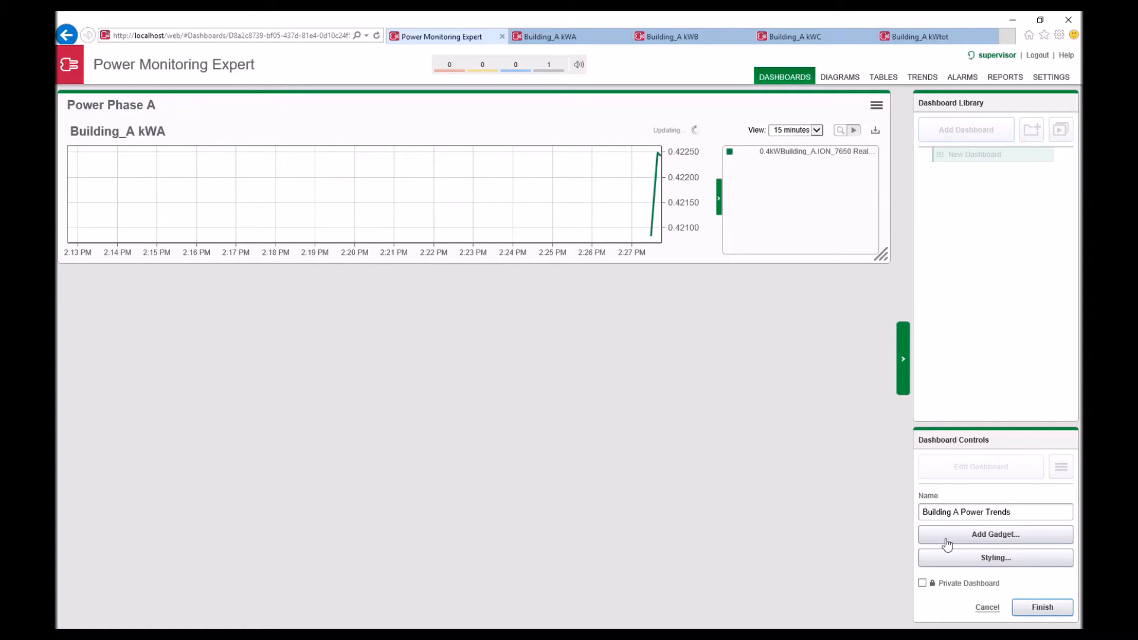
pyautogui.moveTo(995, 534)
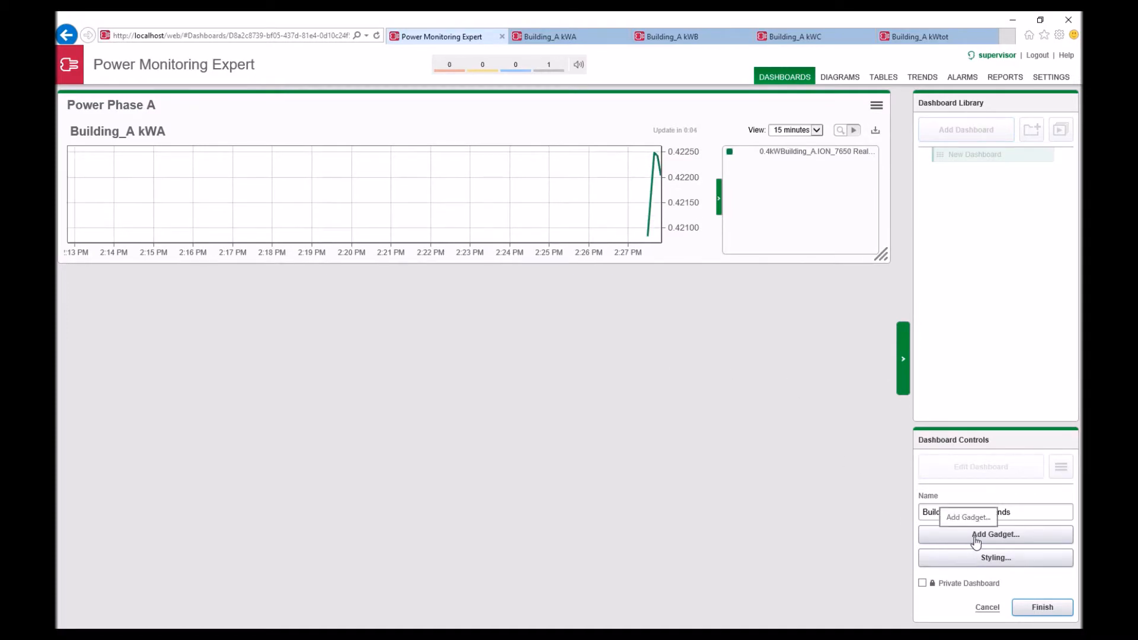
# Add Web Viewer gadgets Power Phase B, Power Phase C and Power Total for the kWB, kWC and kWtot trends
pyautogui.click(994, 535)
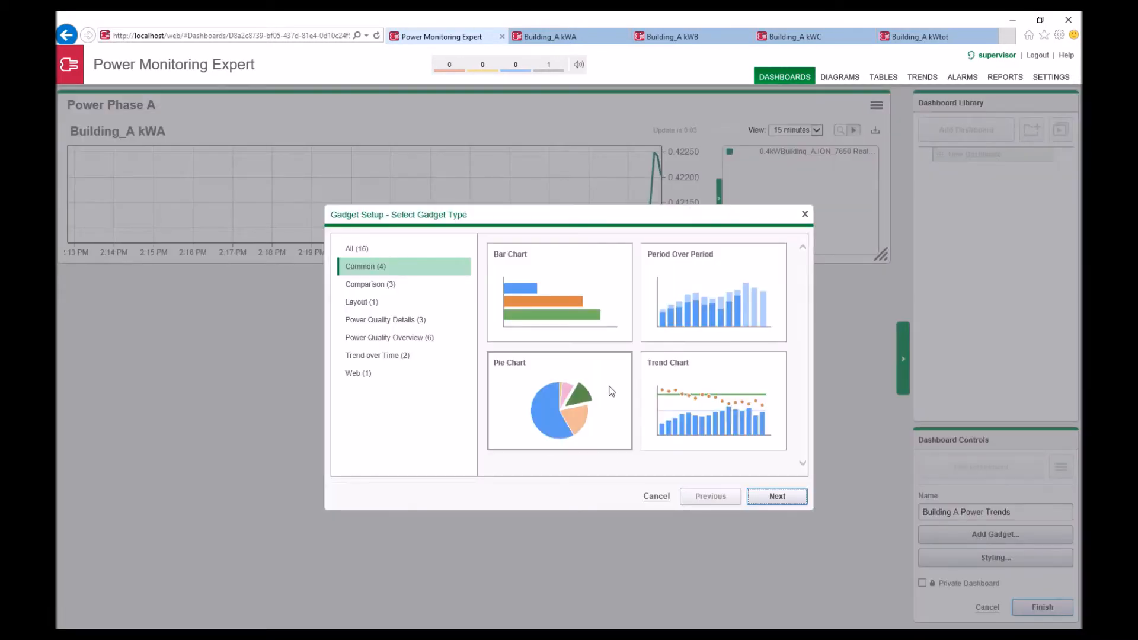
pyautogui.click(776, 495)
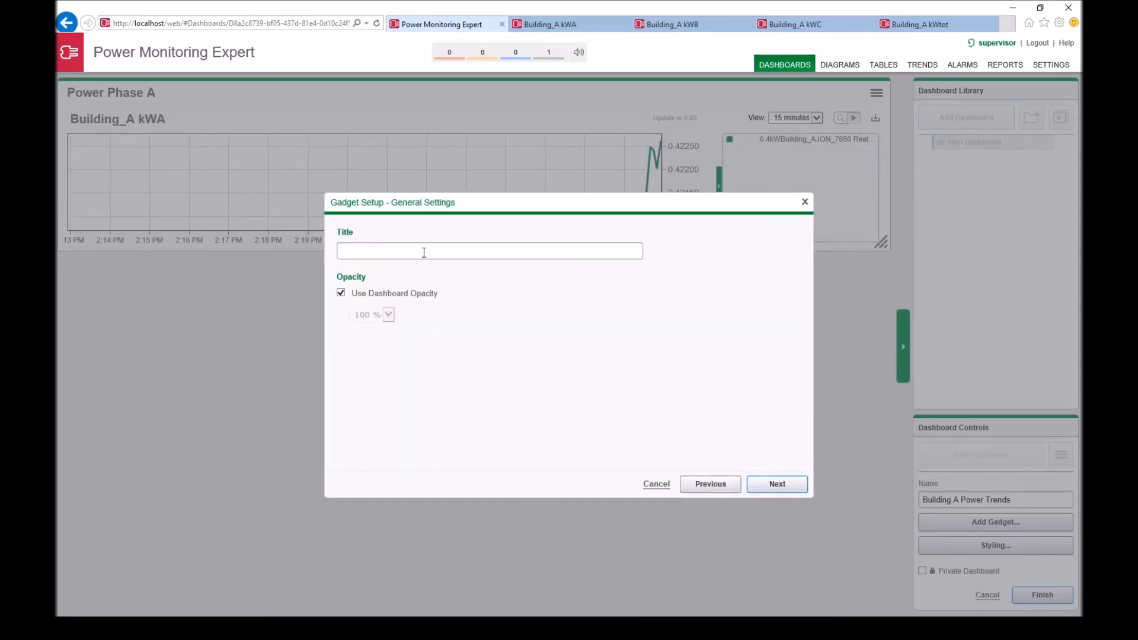
pyautogui.write('Power Phase B')
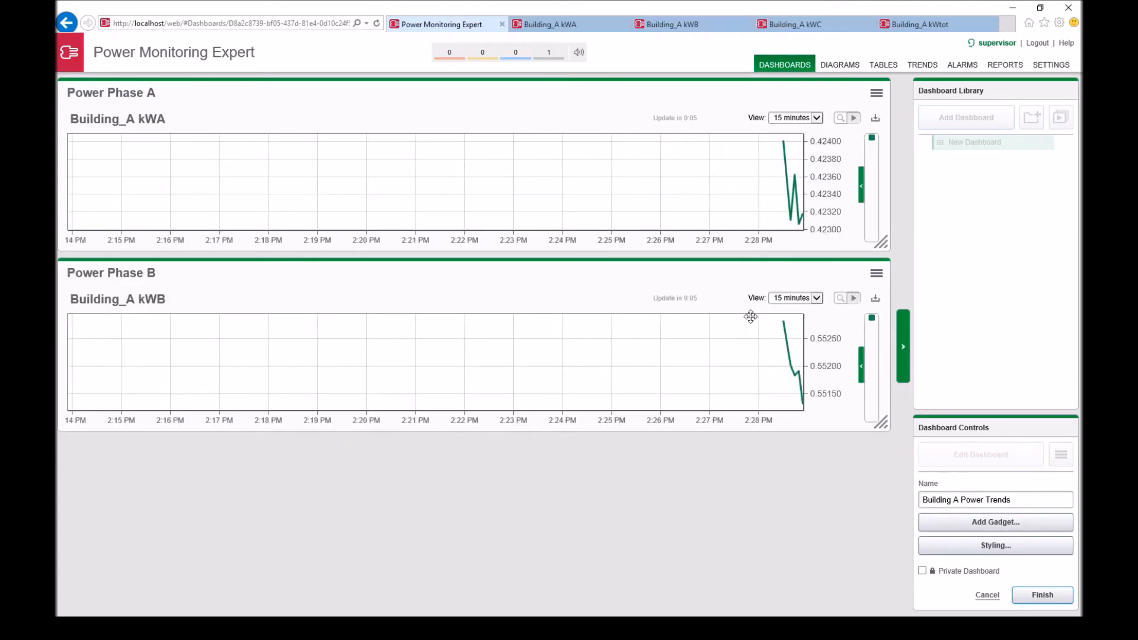
pyautogui.click(994, 521)
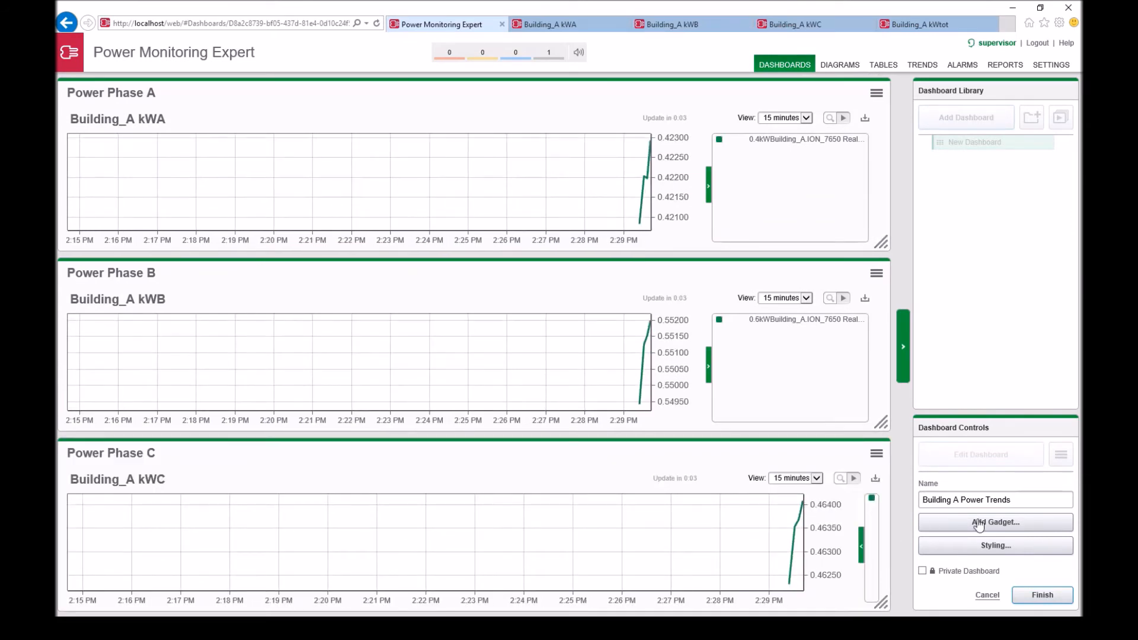
pyautogui.click(995, 522)
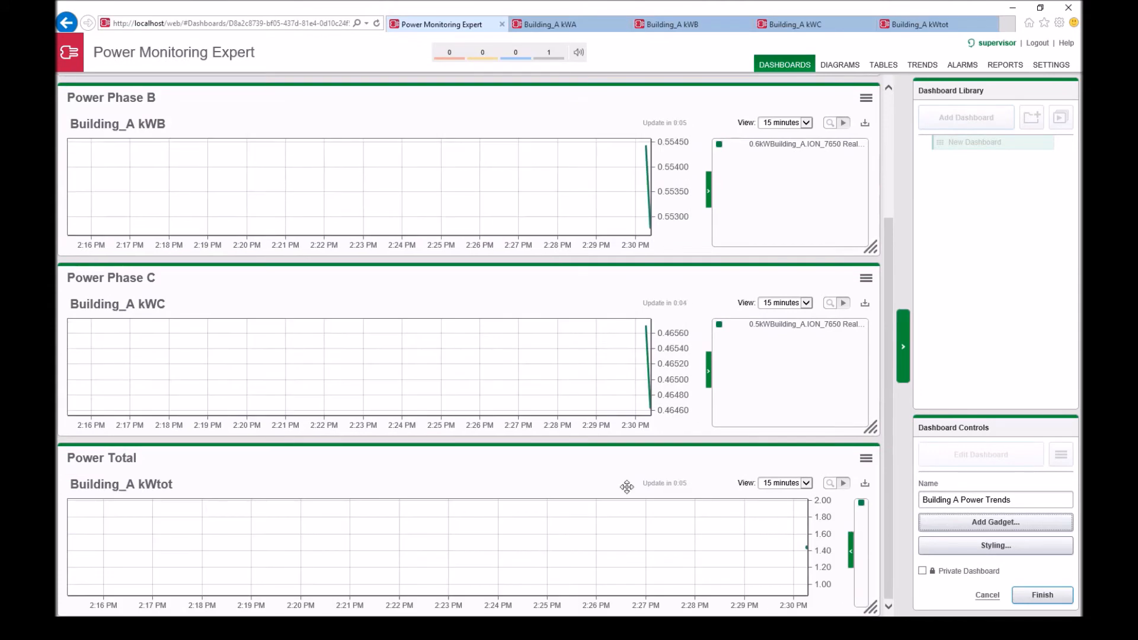
# Review the four gadgets and finish the Building A Power Trends dashboard
pyautogui.scroll(3)
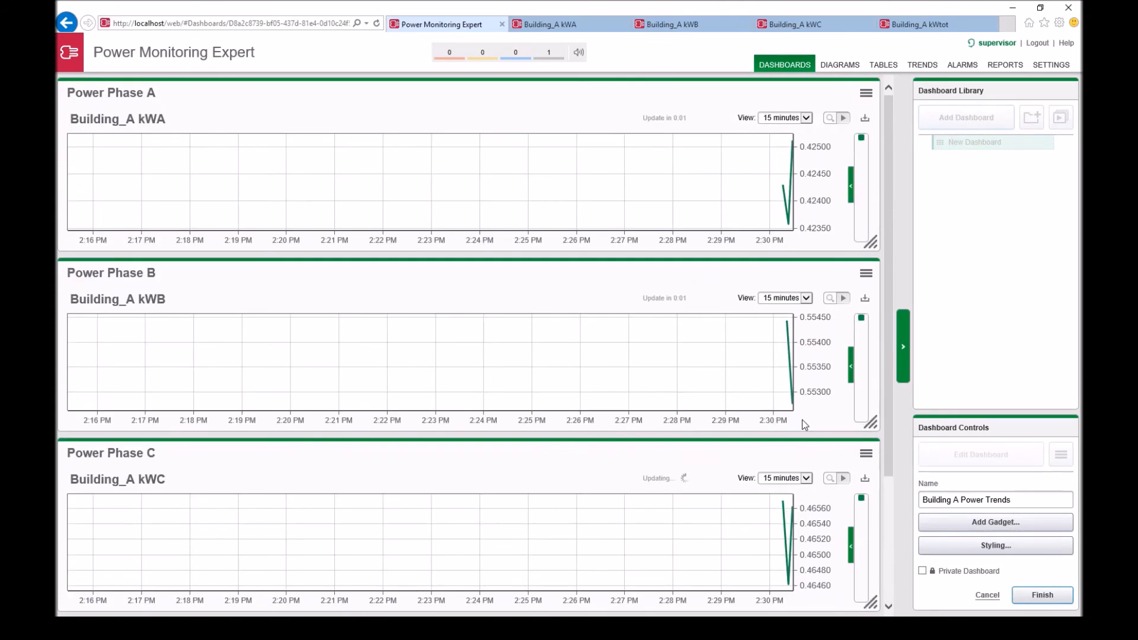
pyautogui.scroll(-3)
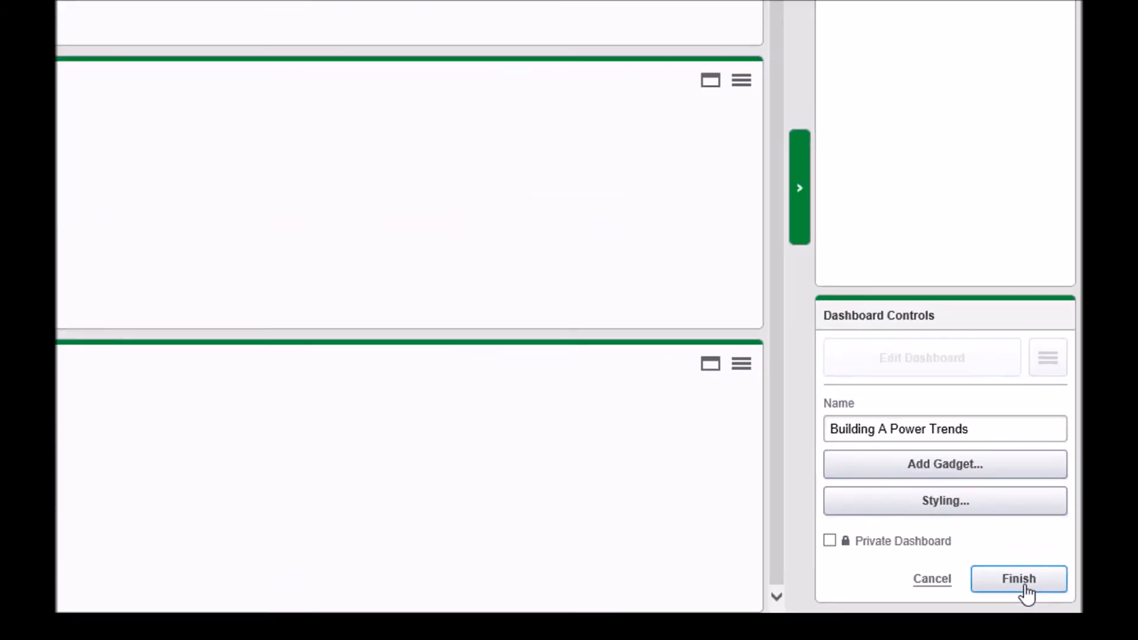
pyautogui.click(1020, 578)
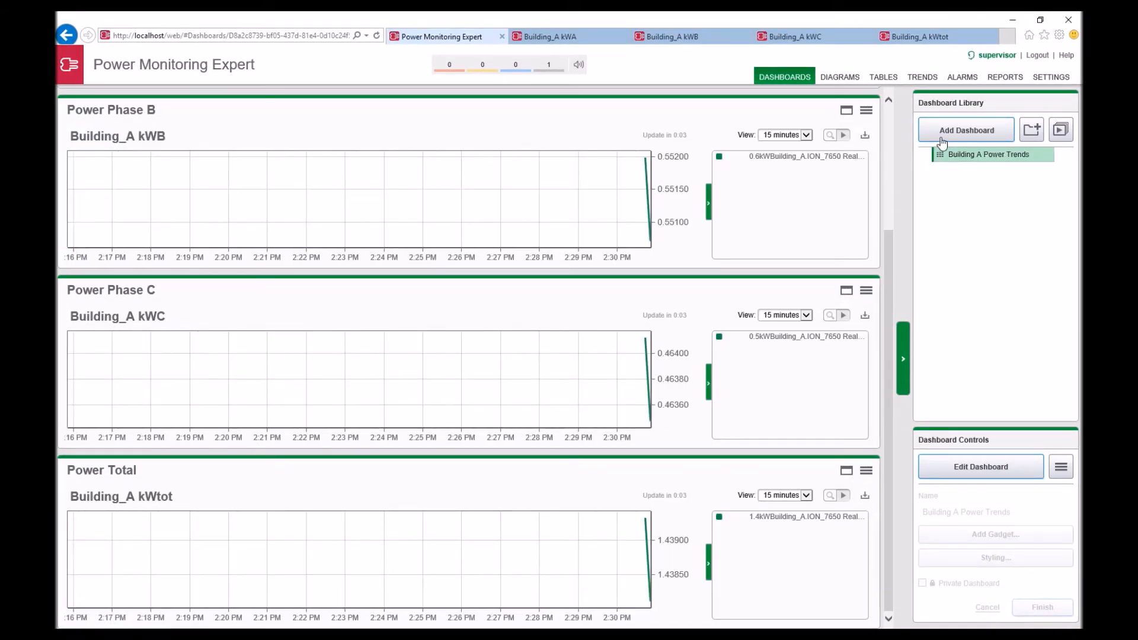
# Start a new dashboard named Building B Power Trends and fetch the Building_B kWC trend address
pyautogui.click(965, 131)
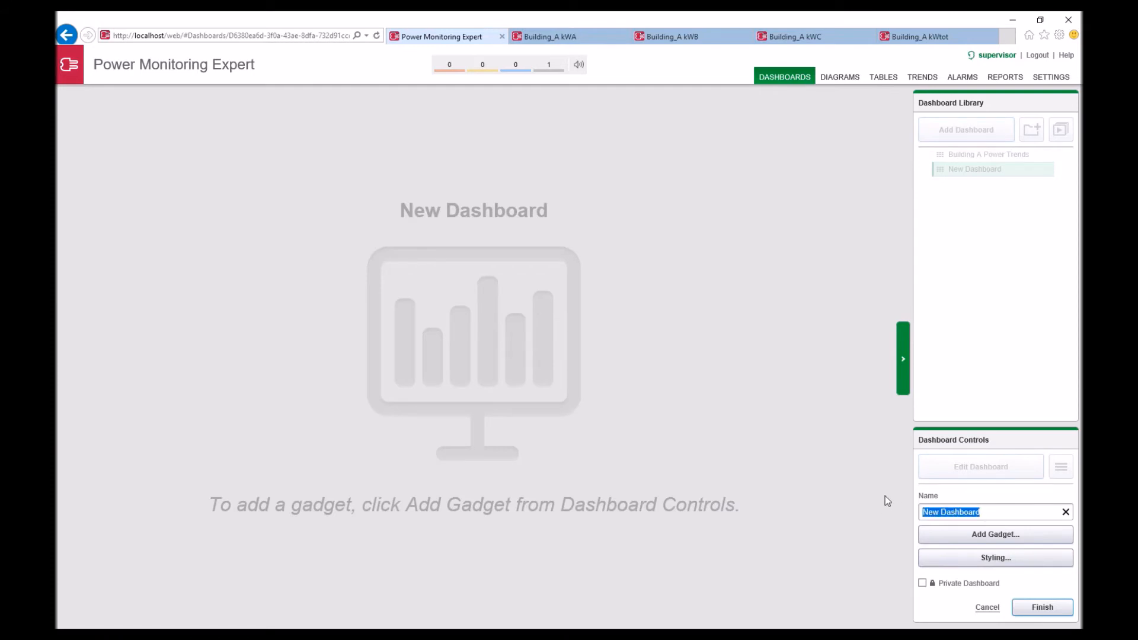
pyautogui.write('Buil')
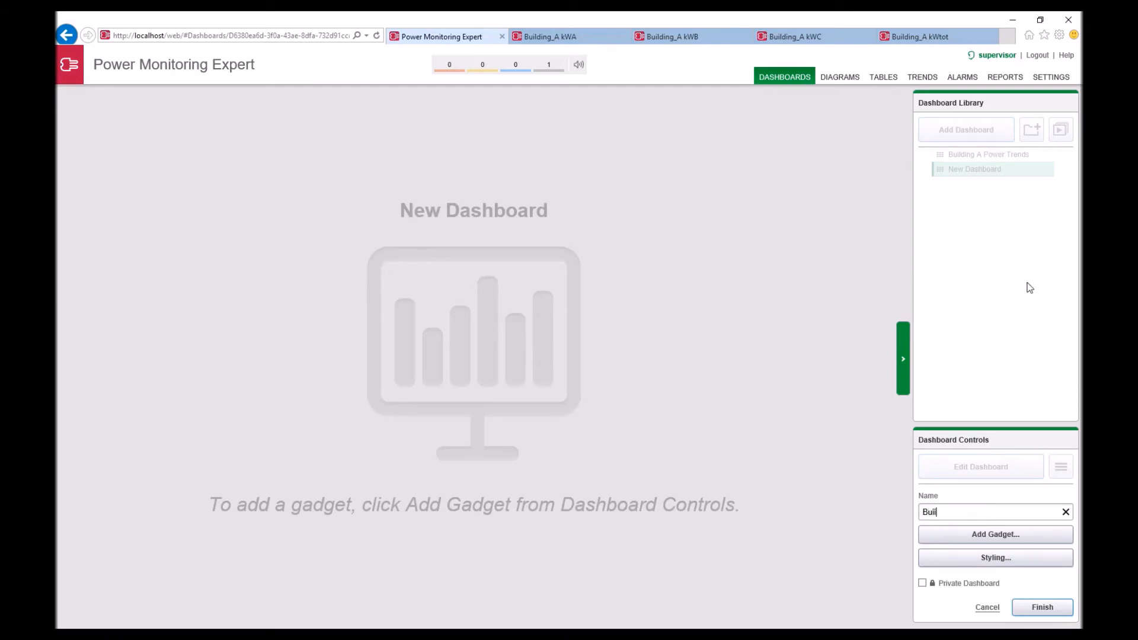
pyautogui.write('Building B Power Trends')
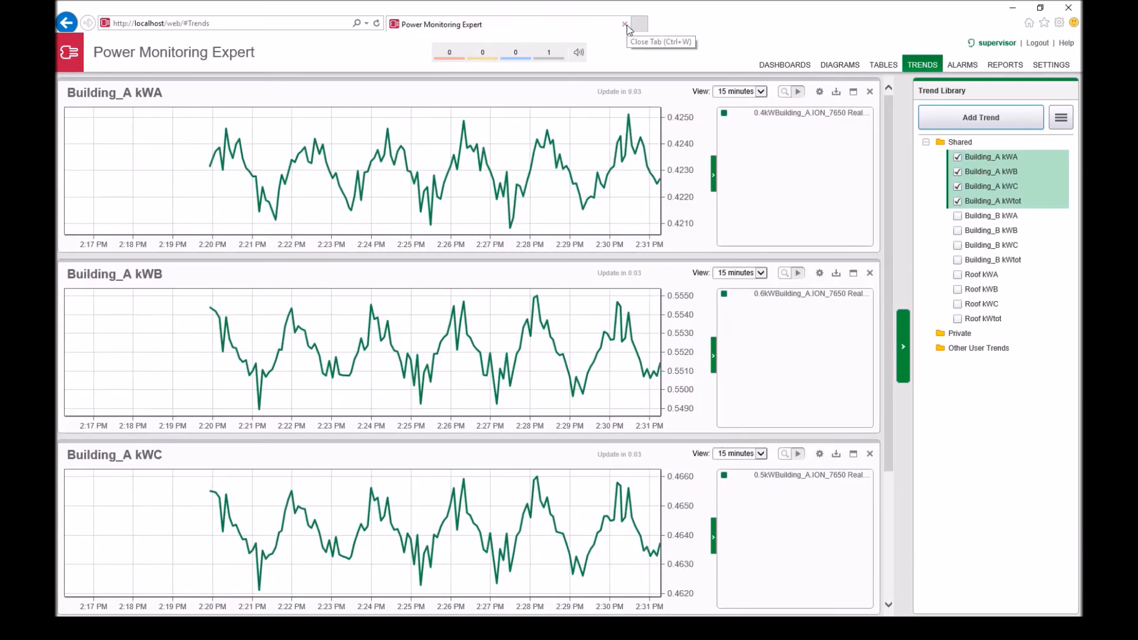
pyautogui.rightClick(990, 244)
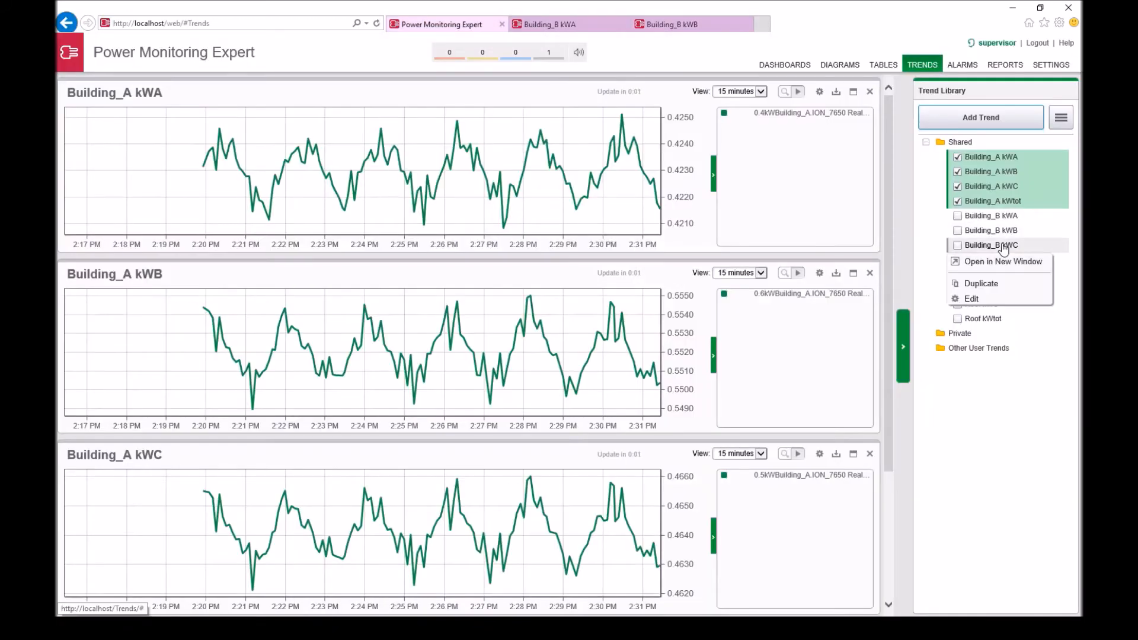
pyautogui.click(1004, 261)
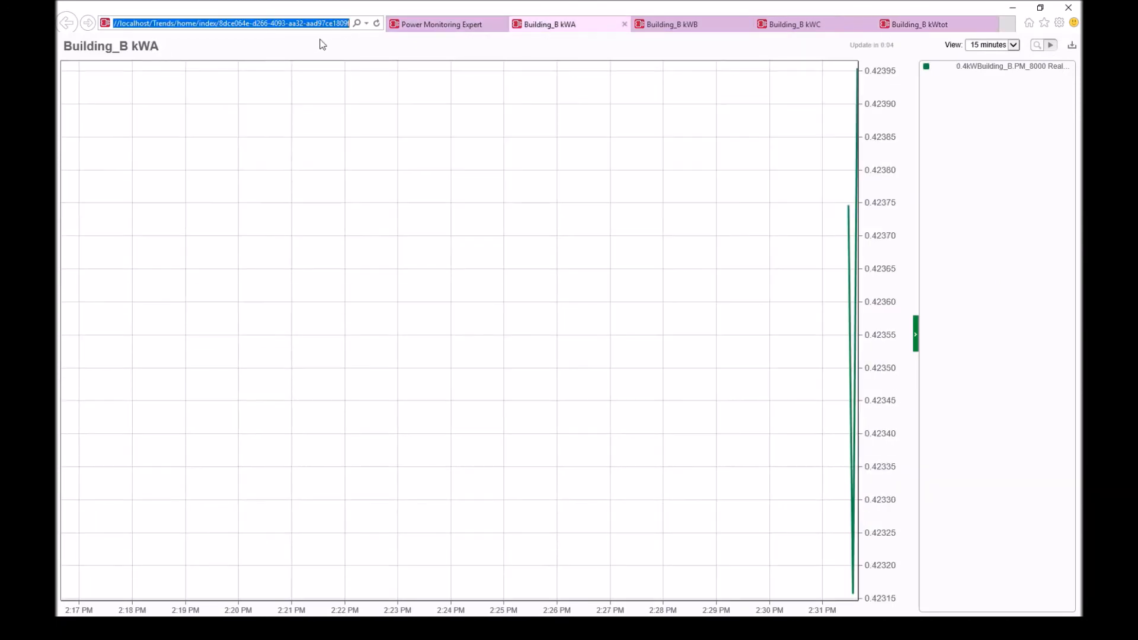
pyautogui.click(447, 24)
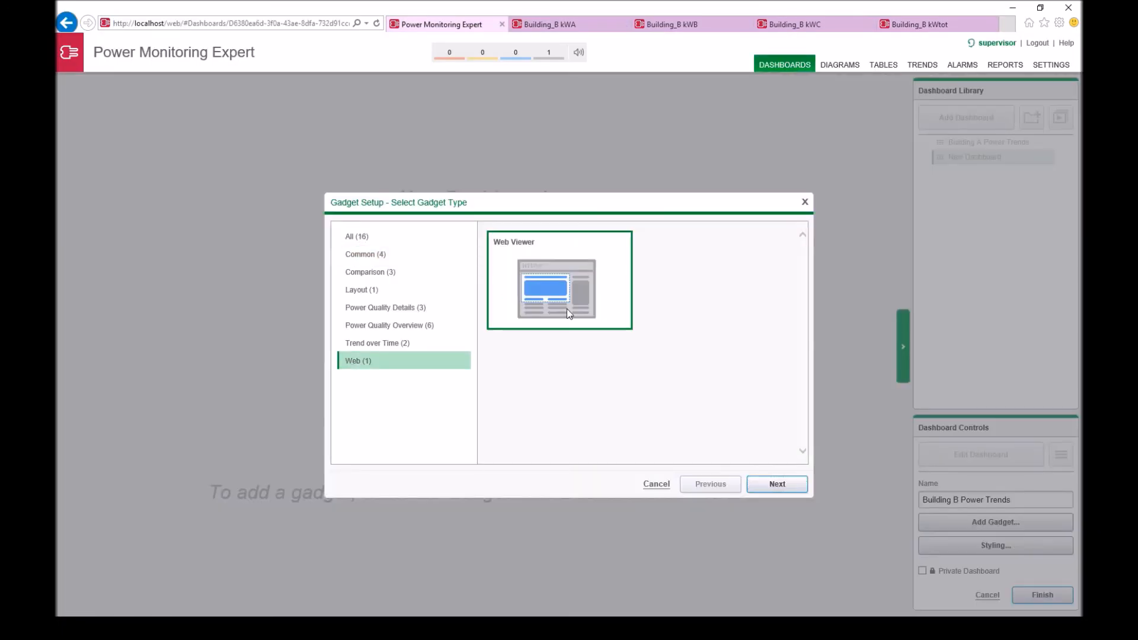
# Add Web Viewer gadgets for the Building_B trends including kWtot and save the Building B dashboard
pyautogui.click(775, 484)
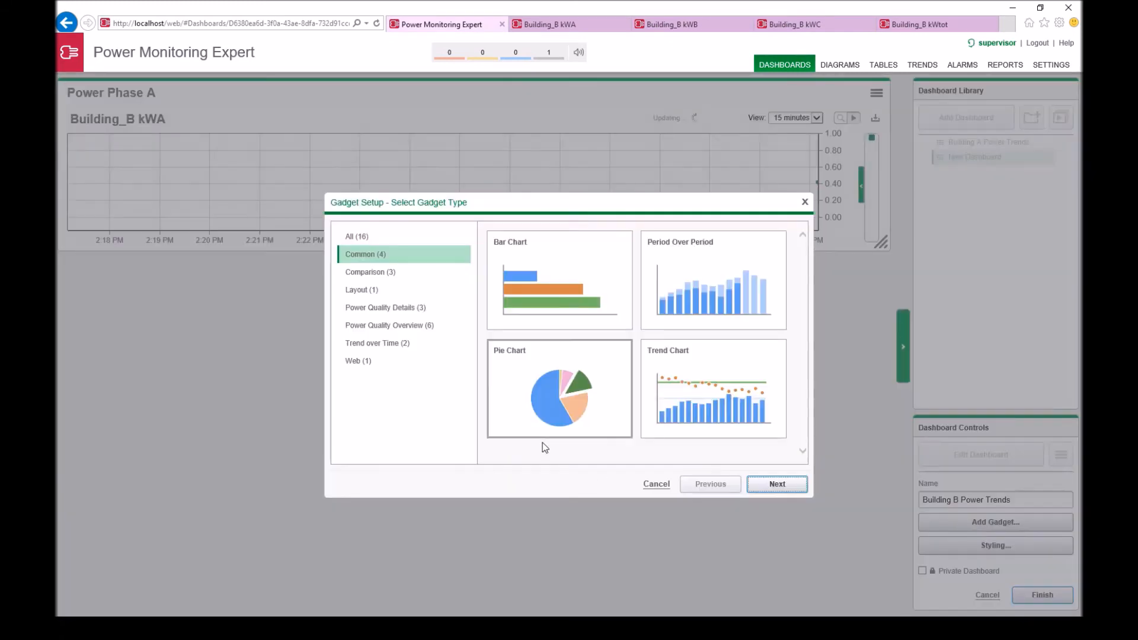
pyautogui.click(775, 484)
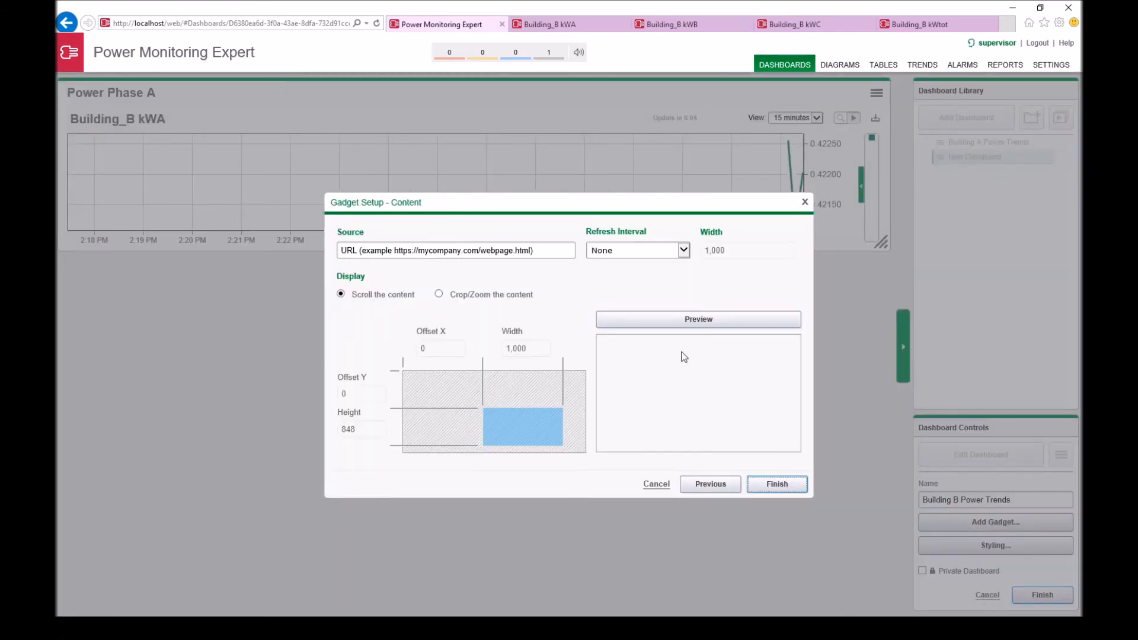
pyautogui.click(775, 483)
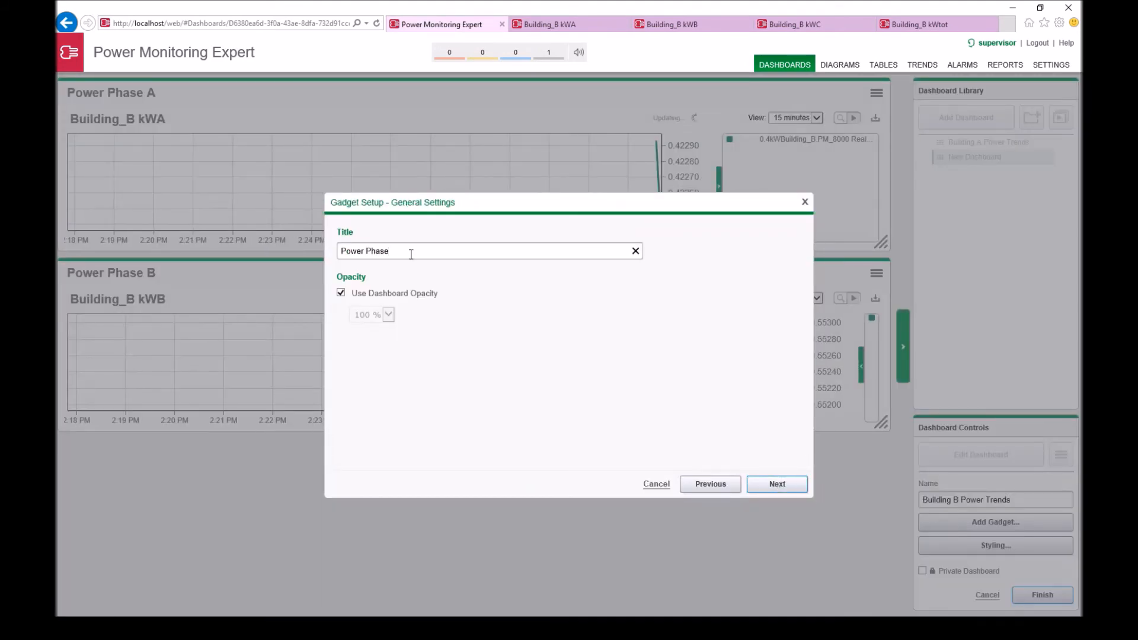
pyautogui.click(776, 483)
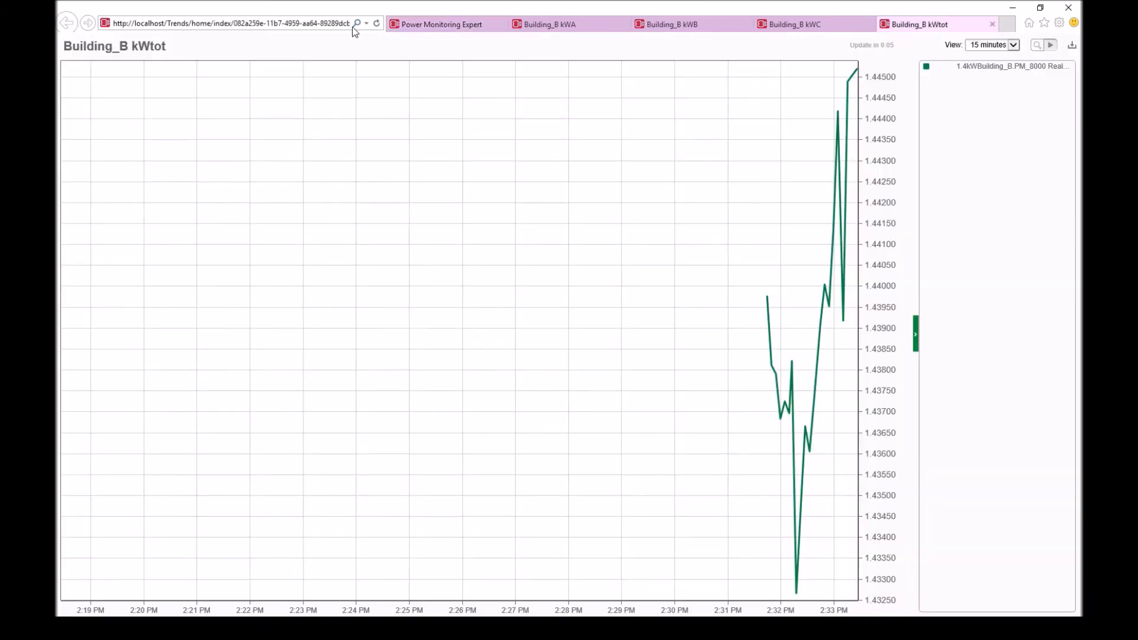
pyautogui.click(444, 24)
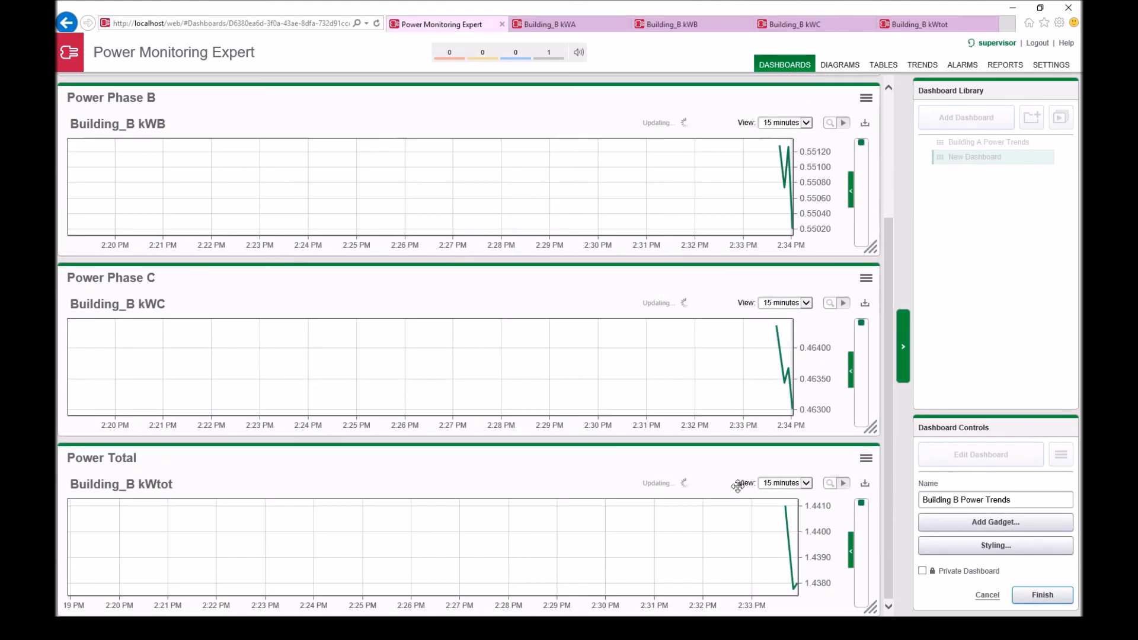
pyautogui.click(974, 171)
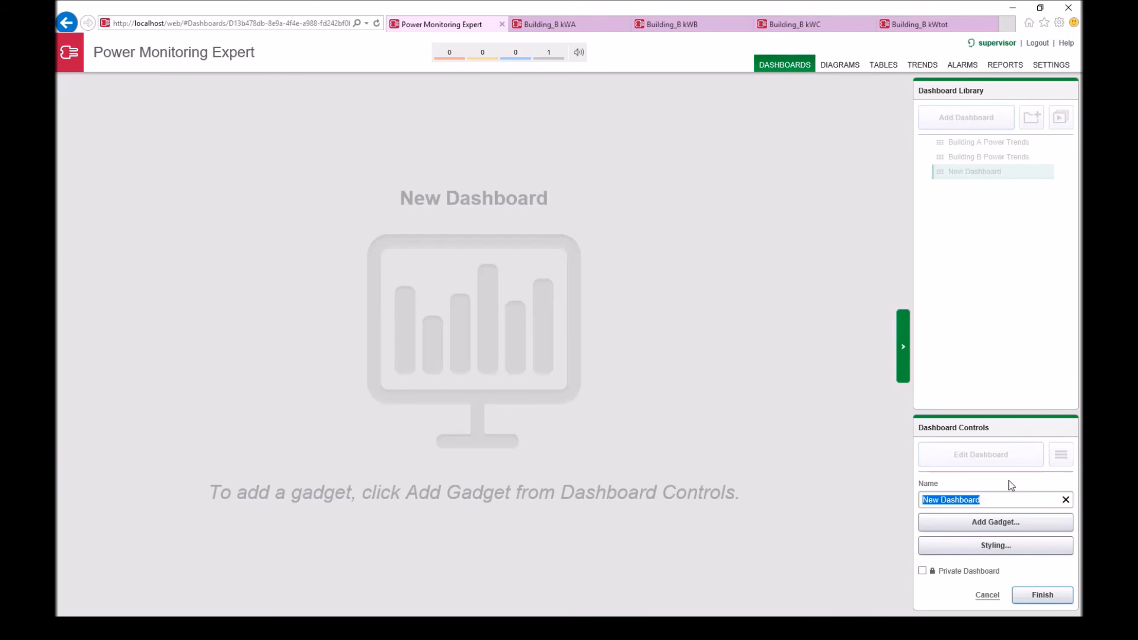
# Add Web Viewer gadgets for the Roof kWA and kWB trends, fetching the Roof kWB address
pyautogui.click(994, 522)
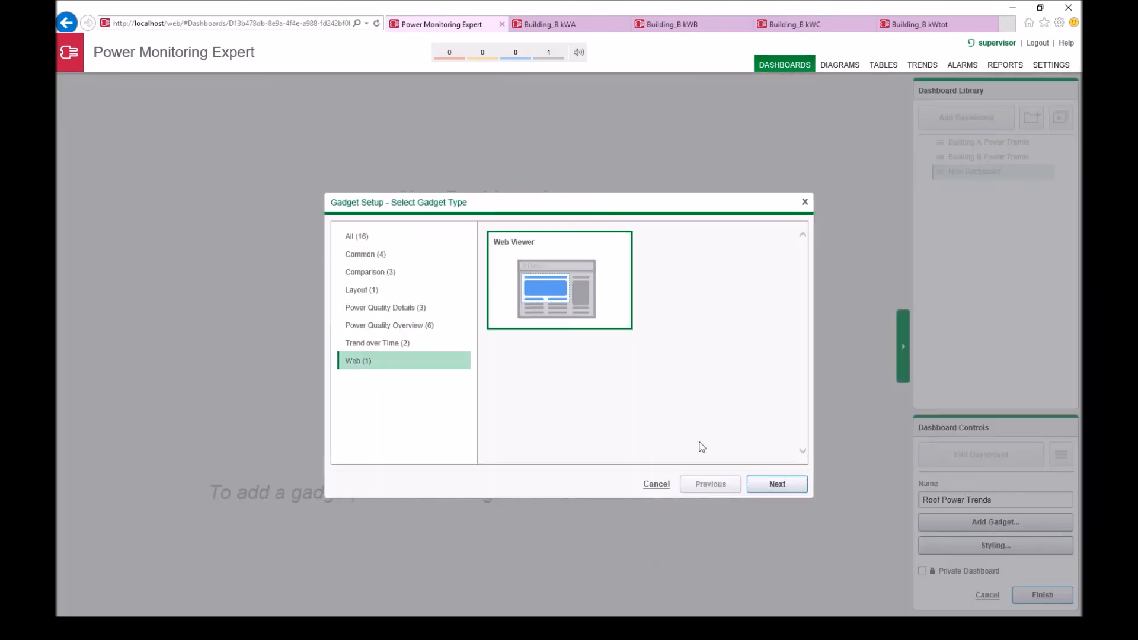
pyautogui.click(775, 483)
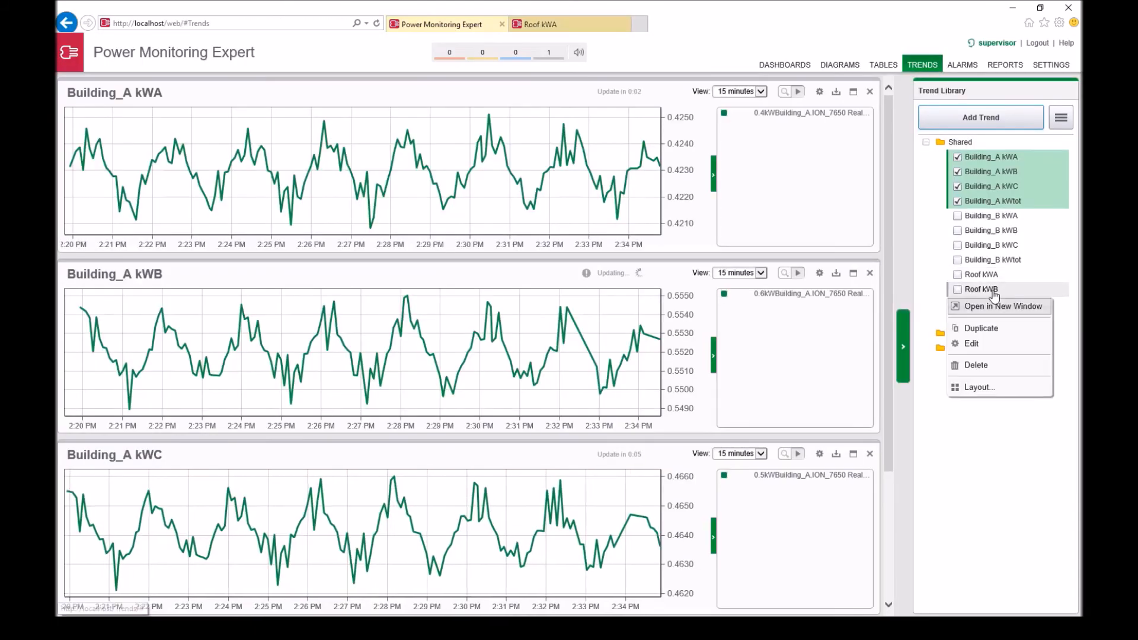
pyautogui.click(1004, 306)
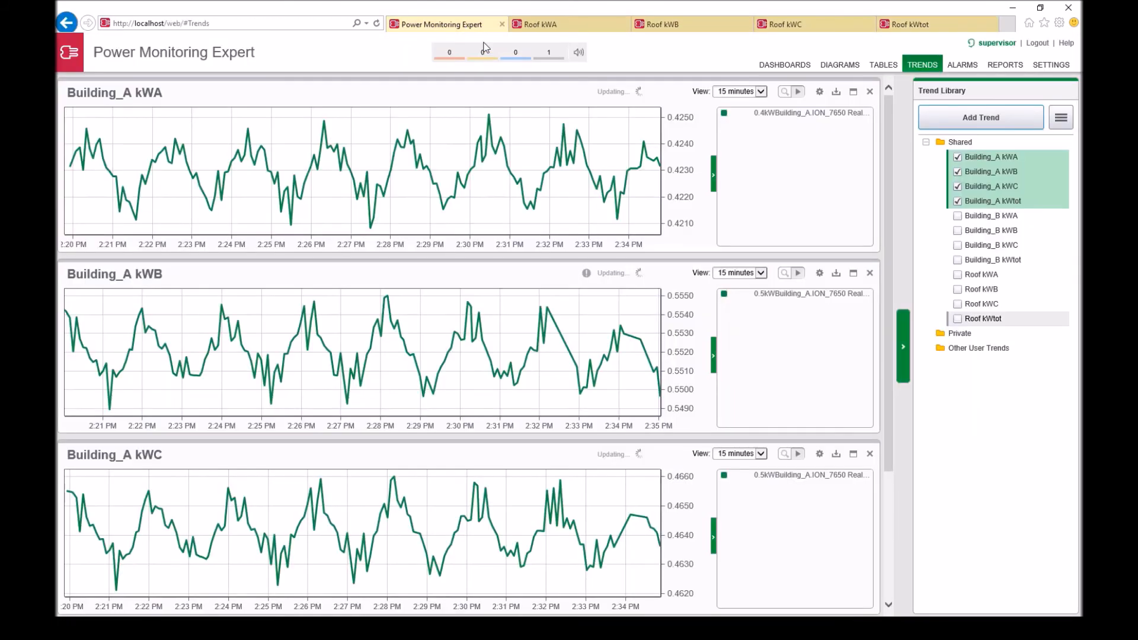
pyautogui.click(784, 64)
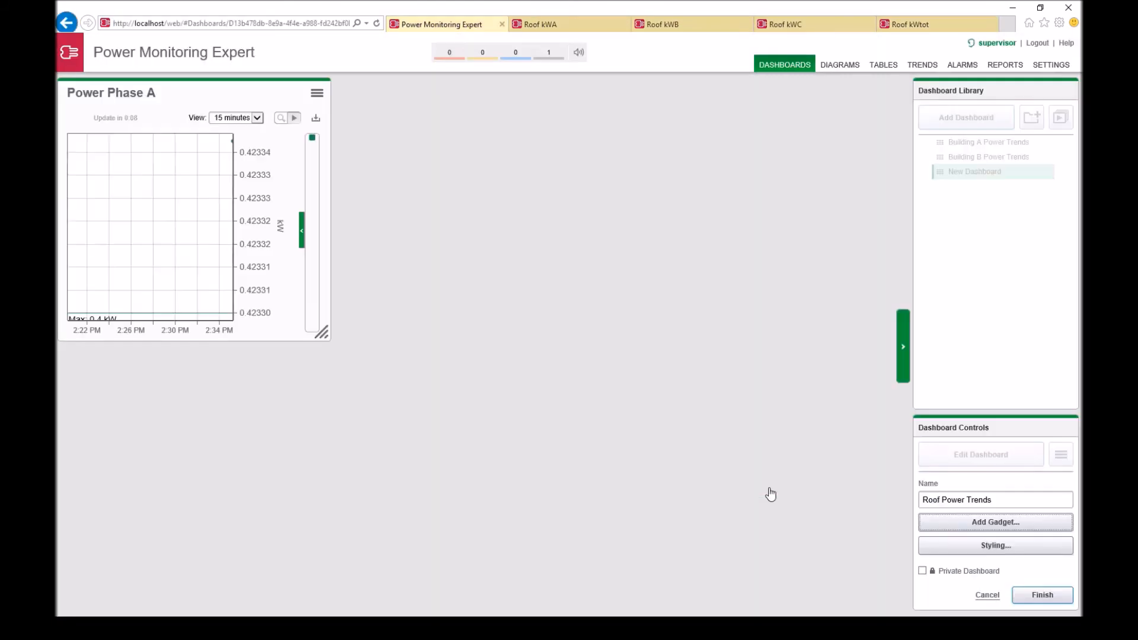
pyautogui.click(994, 522)
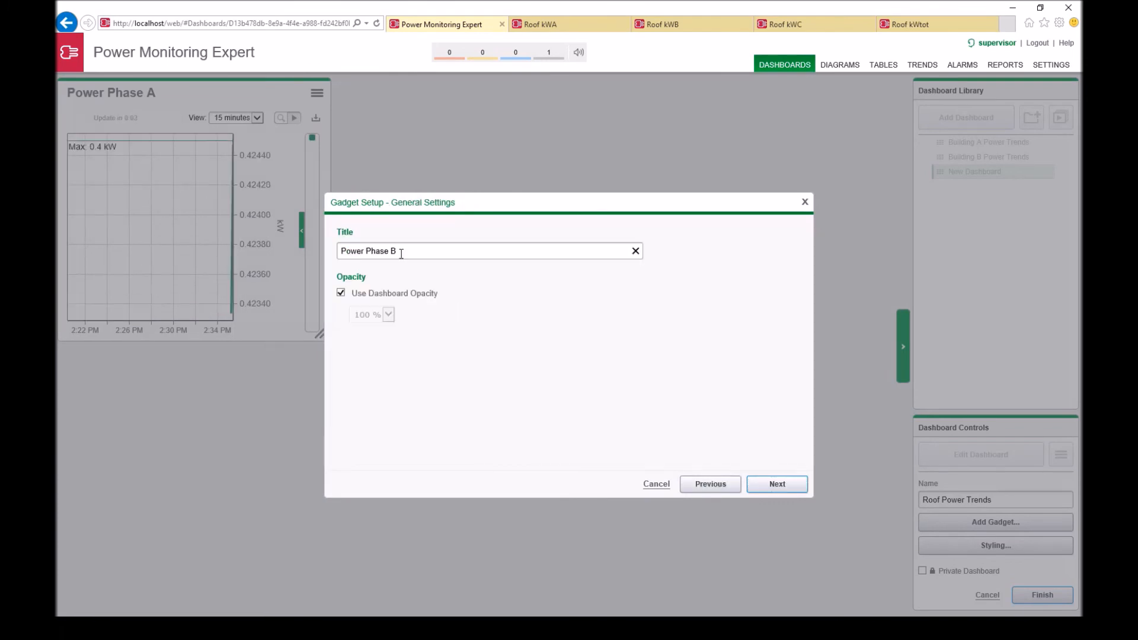
pyautogui.click(776, 483)
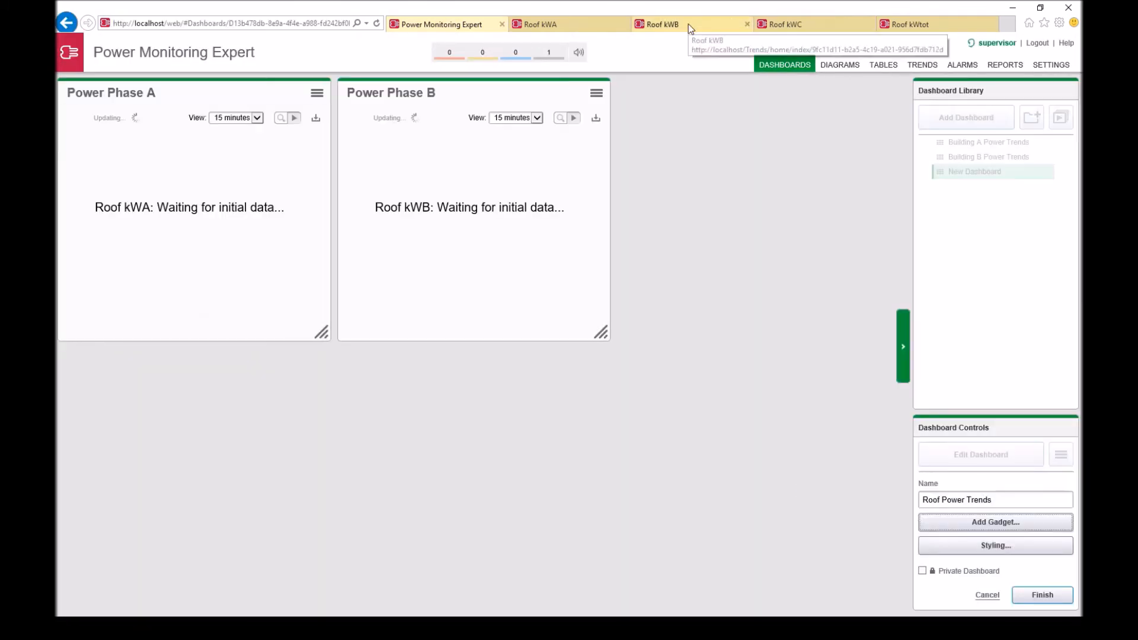
# Add the Roof kWC and total power Web Viewer gadgets to the dashboard
pyautogui.click(994, 522)
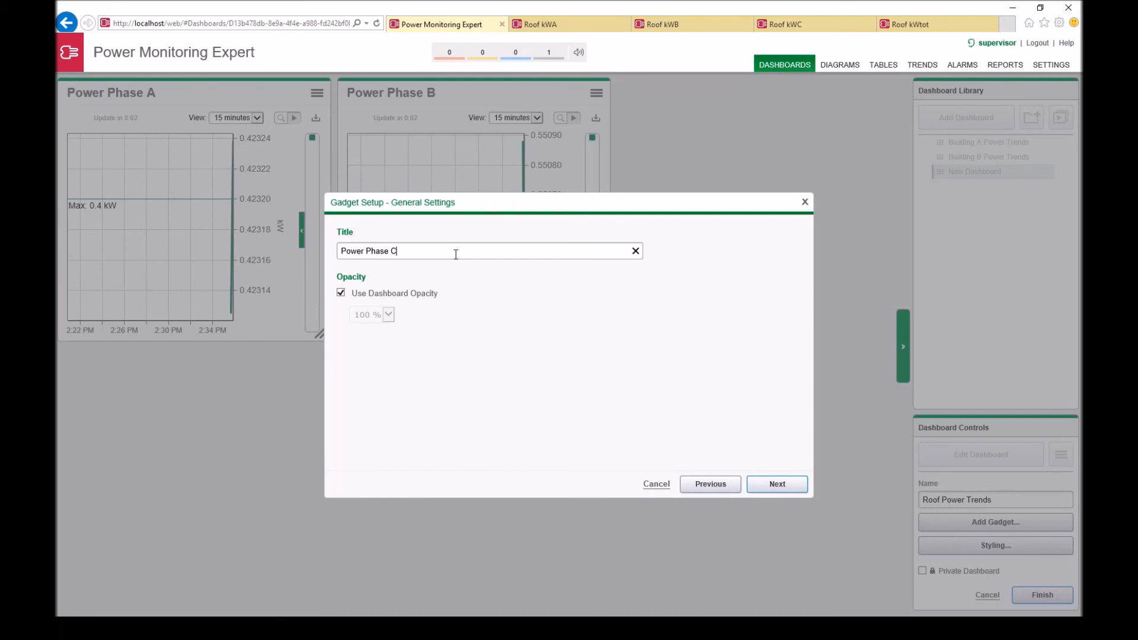
pyautogui.click(777, 484)
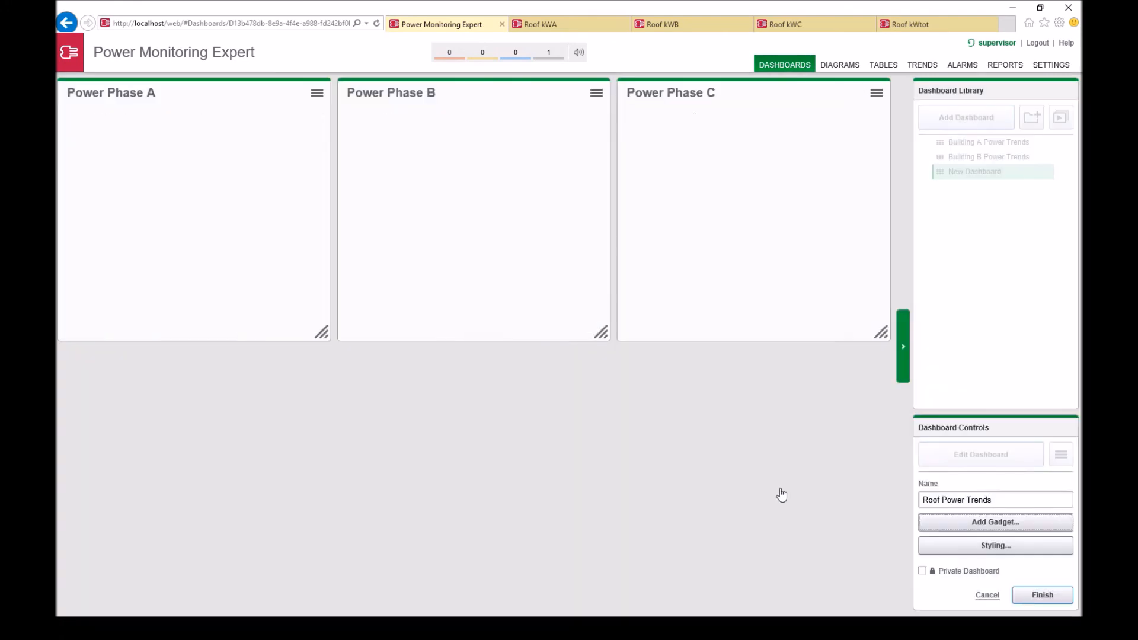
pyautogui.click(994, 522)
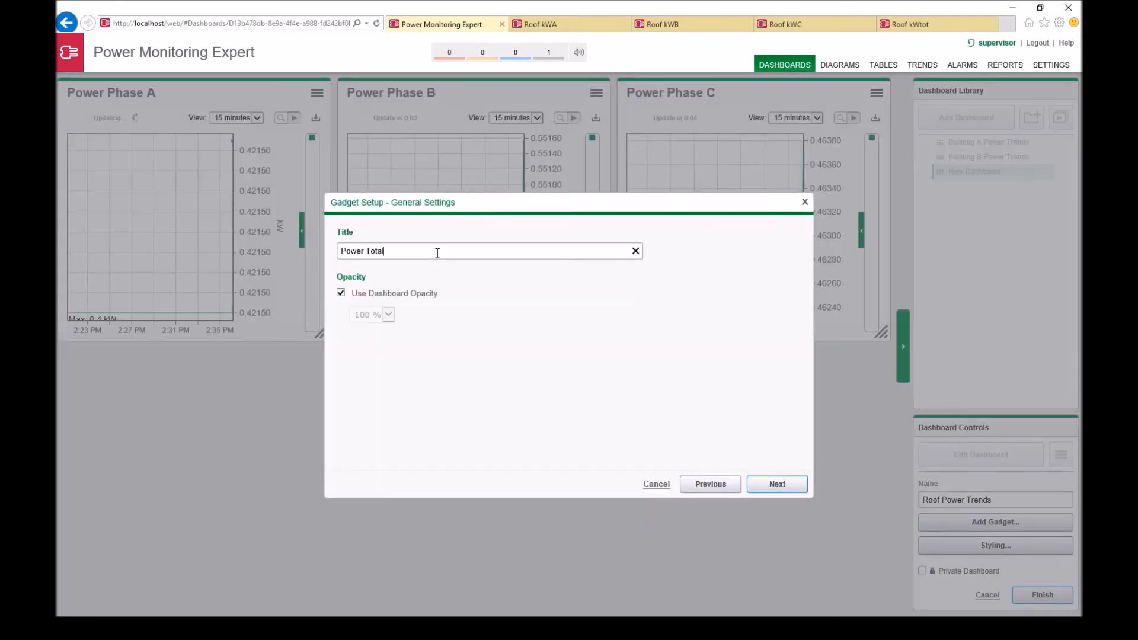
pyautogui.click(776, 483)
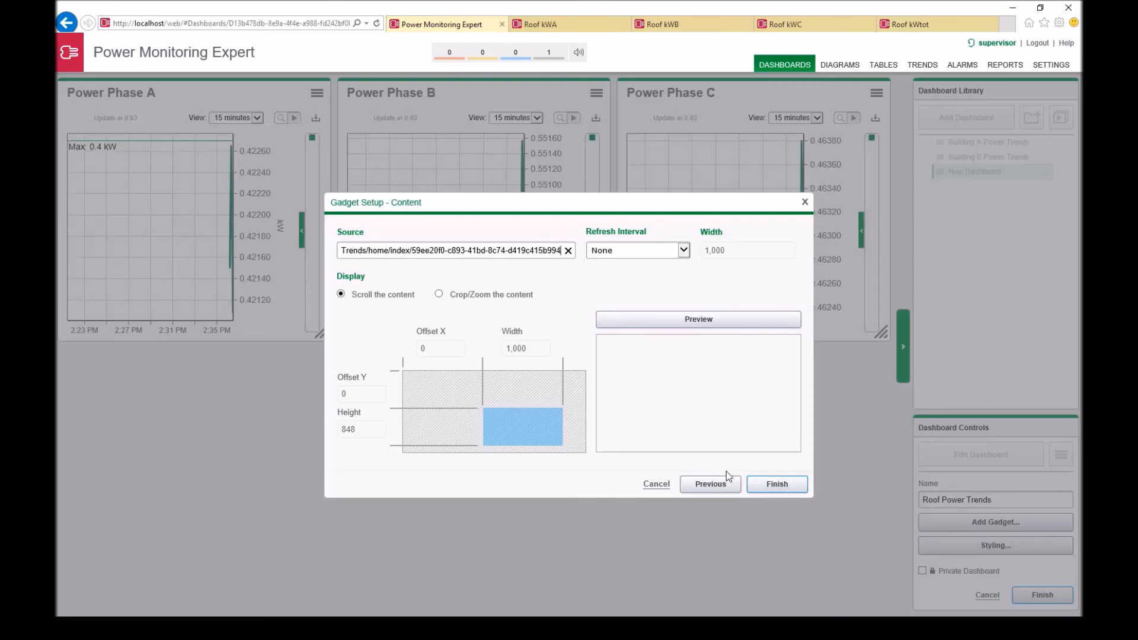
pyautogui.click(776, 484)
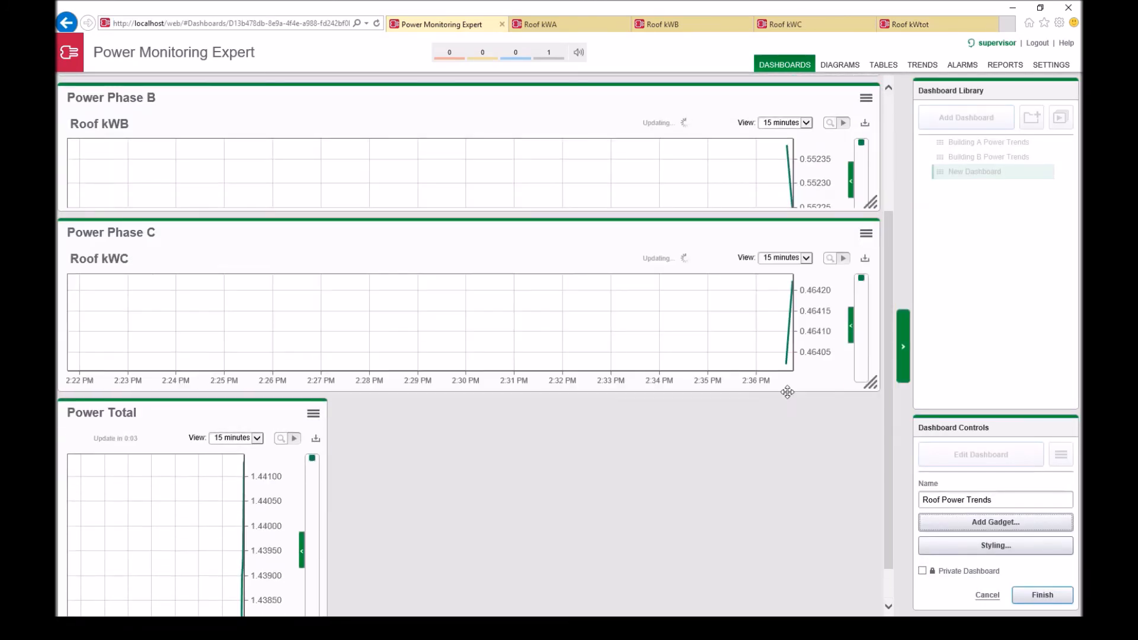
# Finish the Roof Power Trends dashboard and open Building A Power Trends from the library
pyautogui.scroll(3)
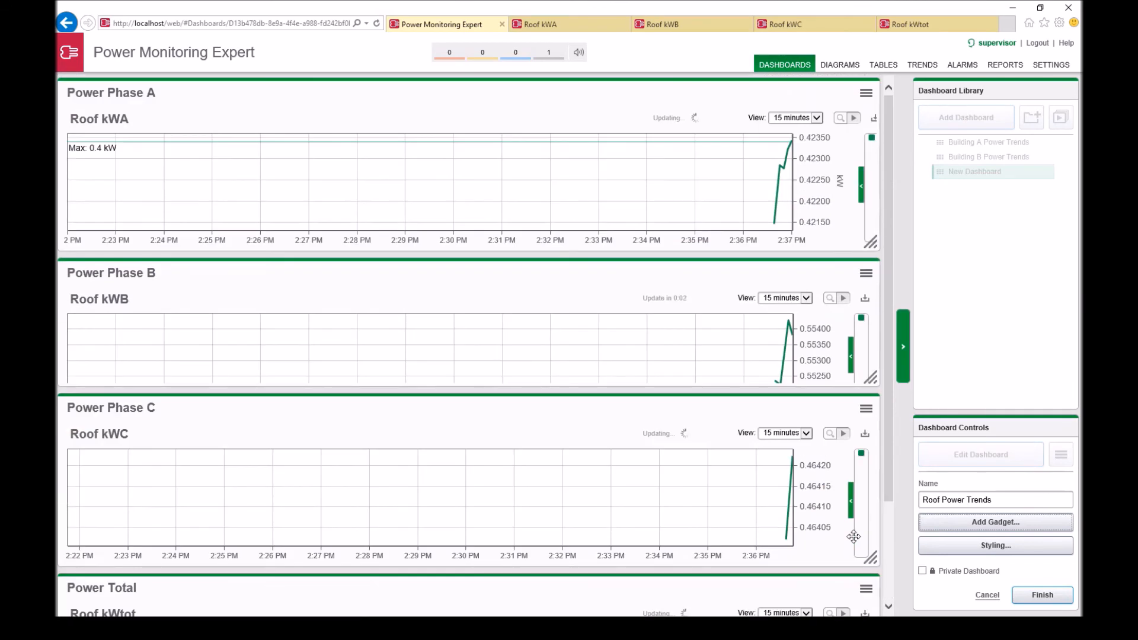
pyautogui.click(1041, 594)
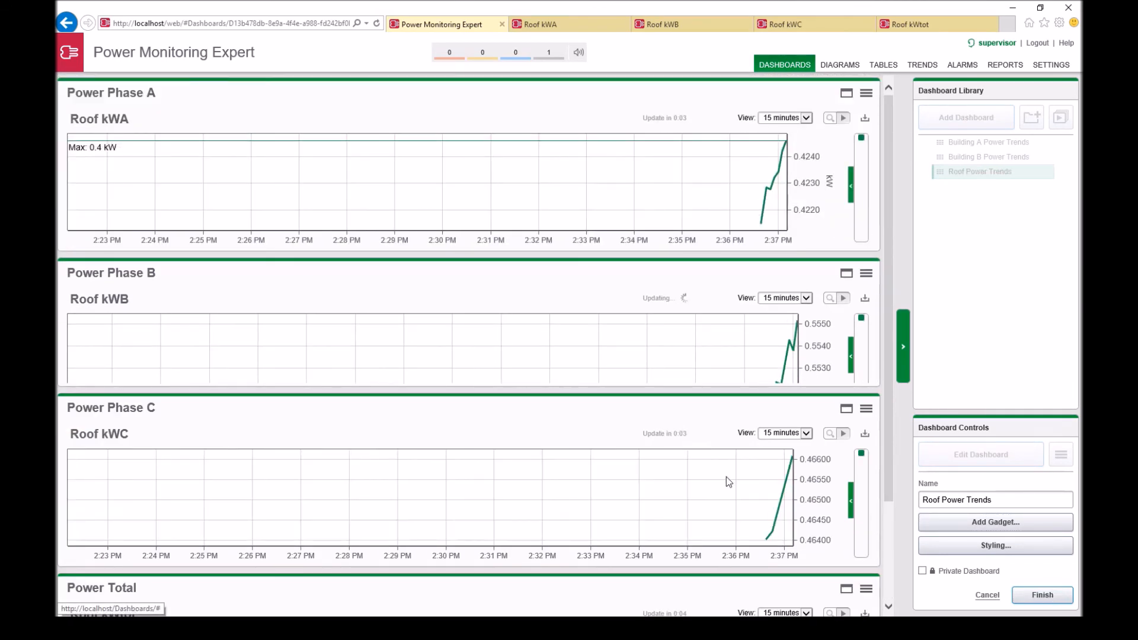
pyautogui.click(1041, 594)
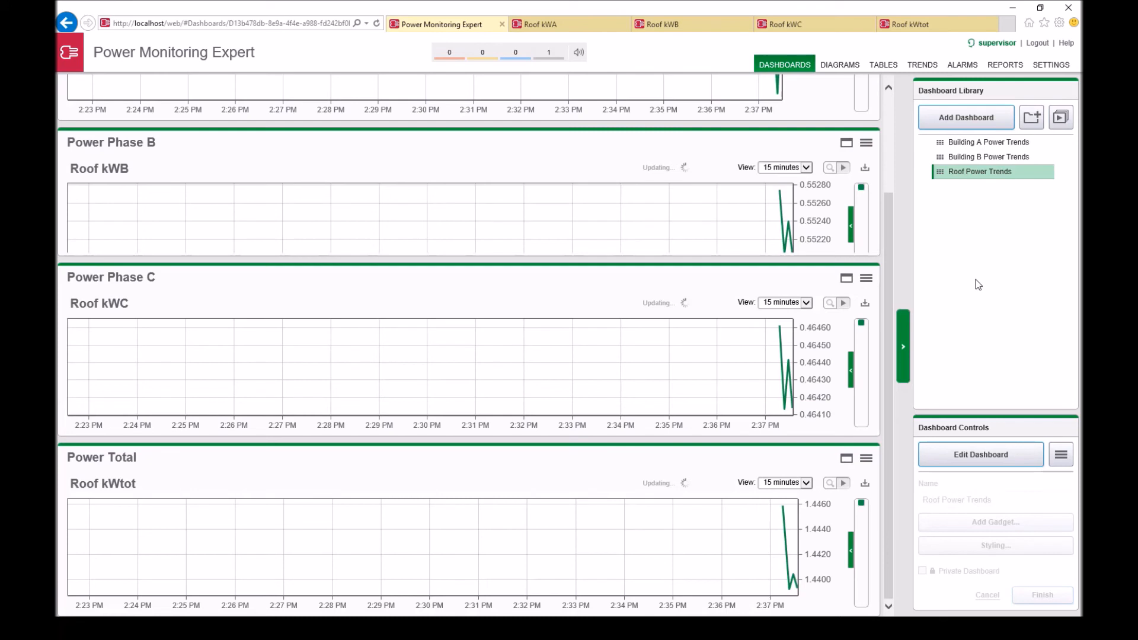
pyautogui.click(989, 141)
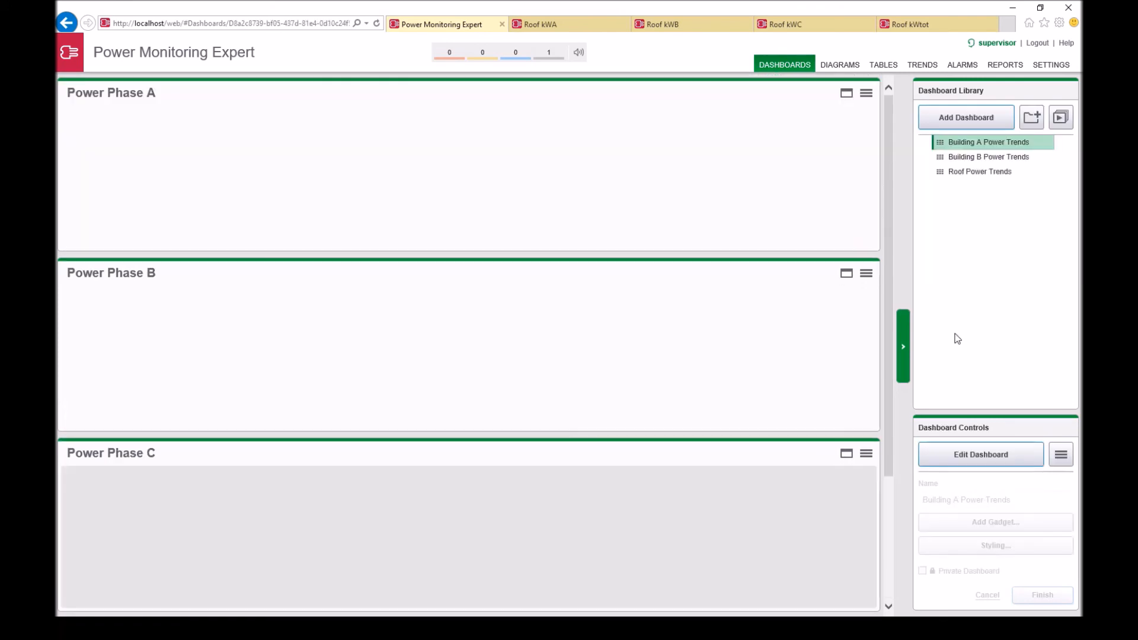